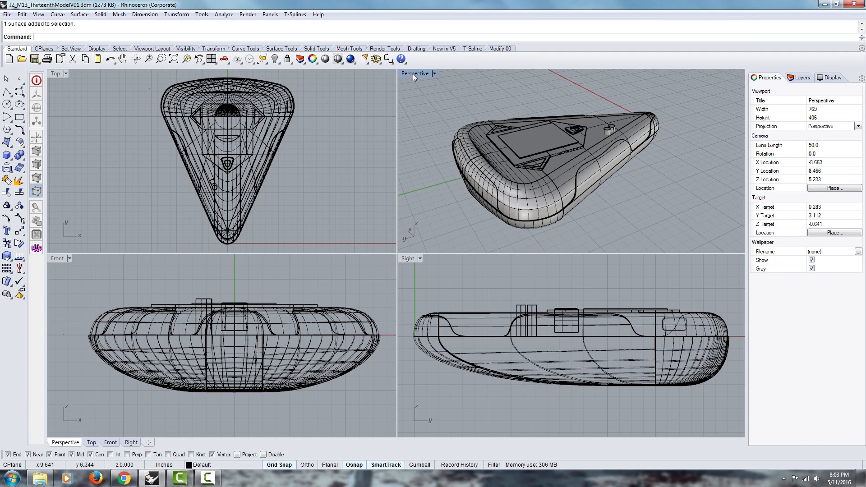
- Maximize the Perspective view and Join the hull's side and top surfaces
double_click(415, 73)
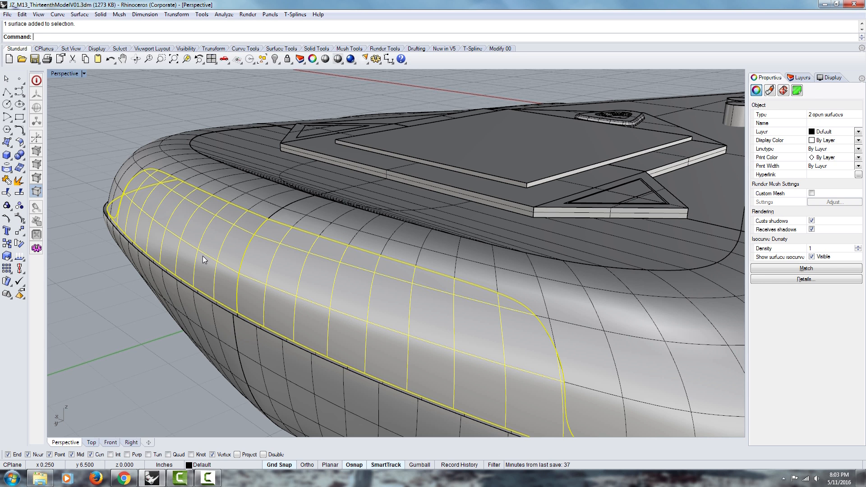
type("Join")
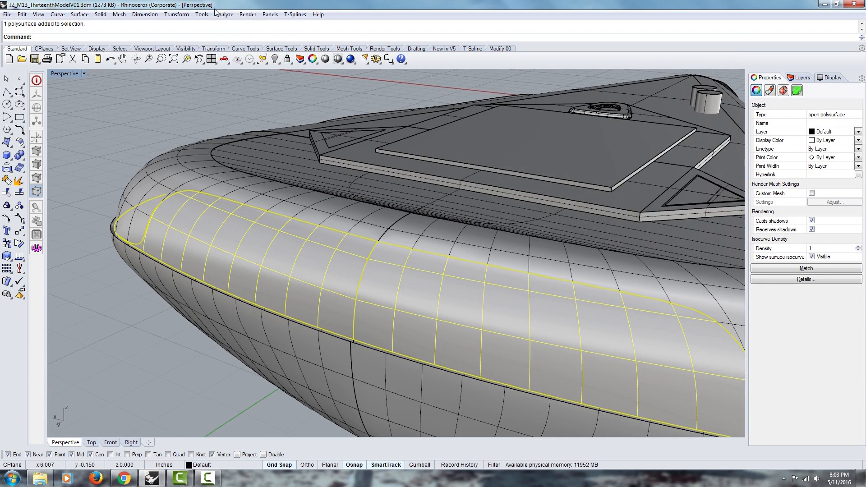
left_click(223, 14)
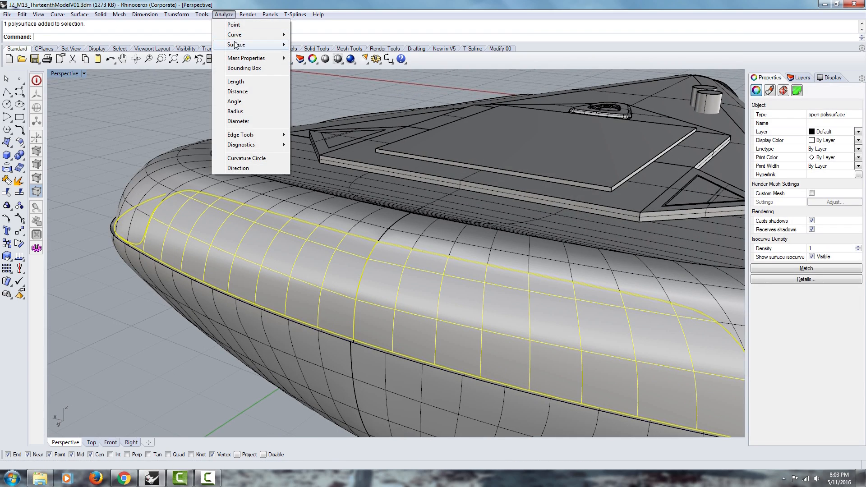
mouse_move(235, 44)
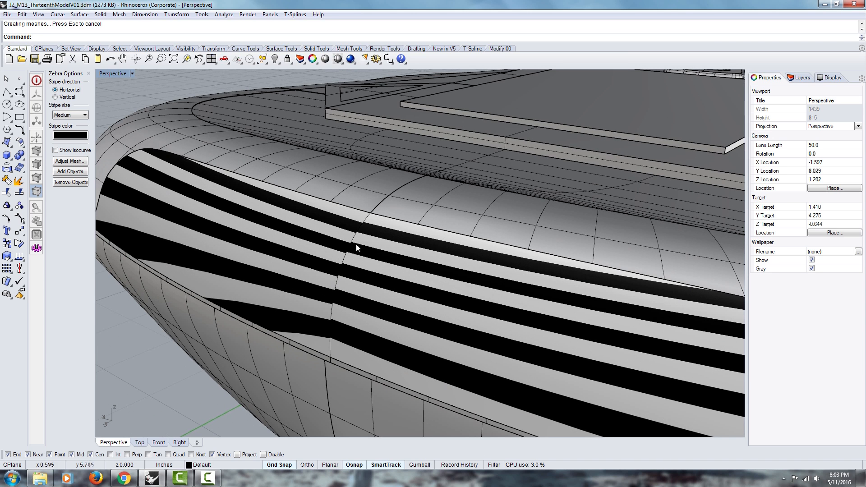
mouse_move(329, 255)
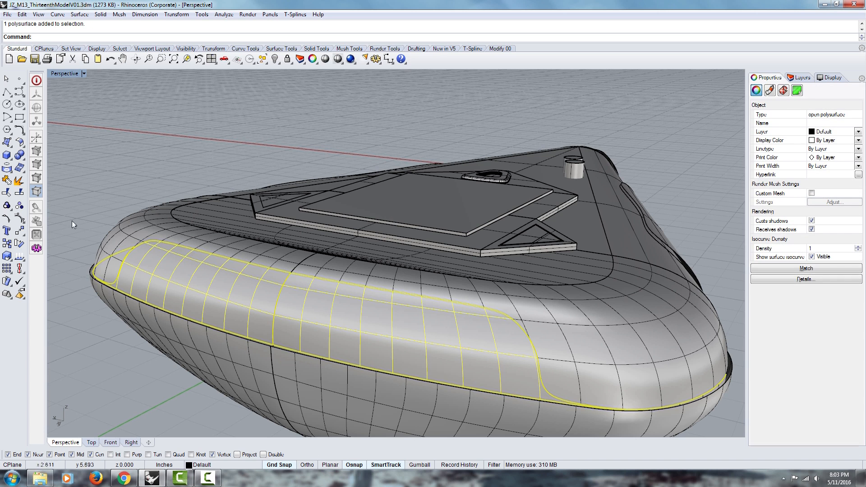
- Explode the polysurface and turn on control points for the hull's side surface
left_click(19, 180)
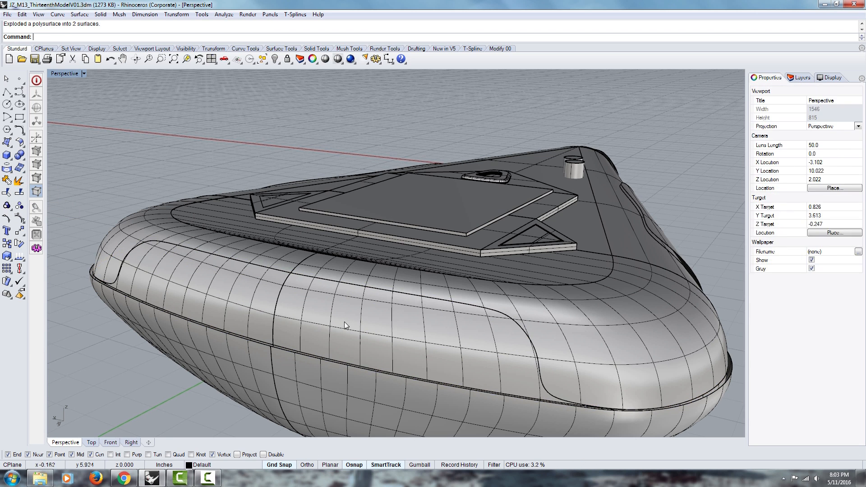
left_click(345, 325)
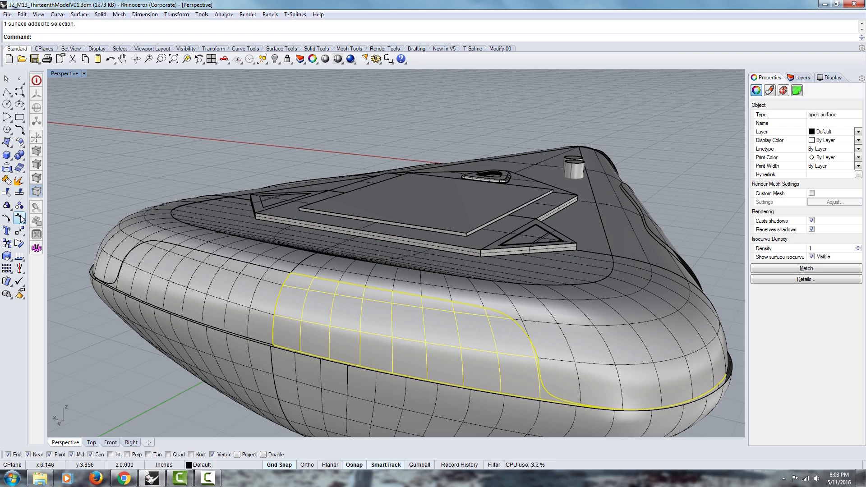
mouse_move(8, 231)
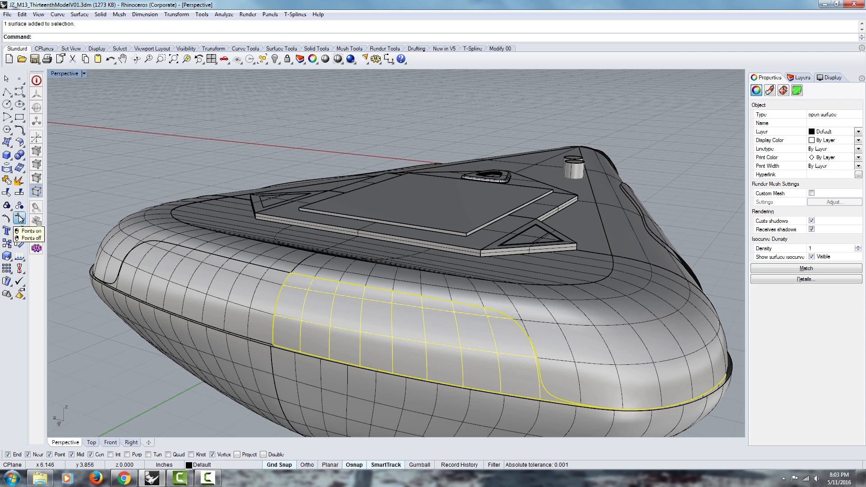
left_click(32, 231)
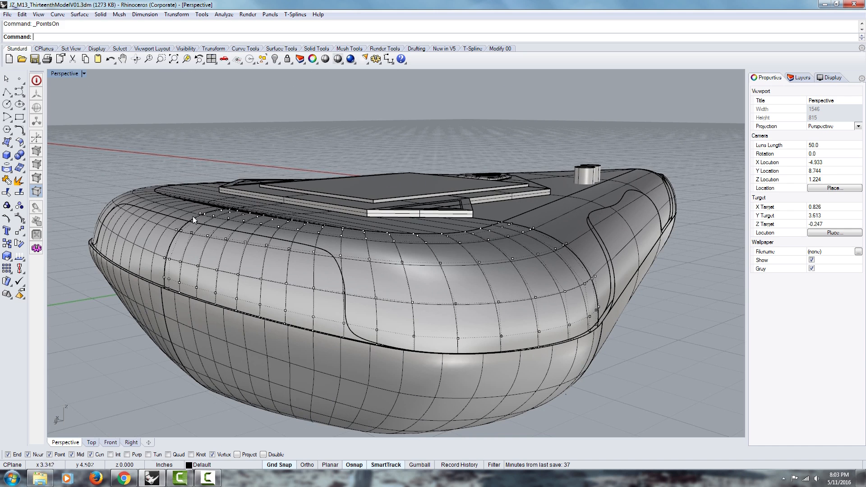
left_click(138, 237)
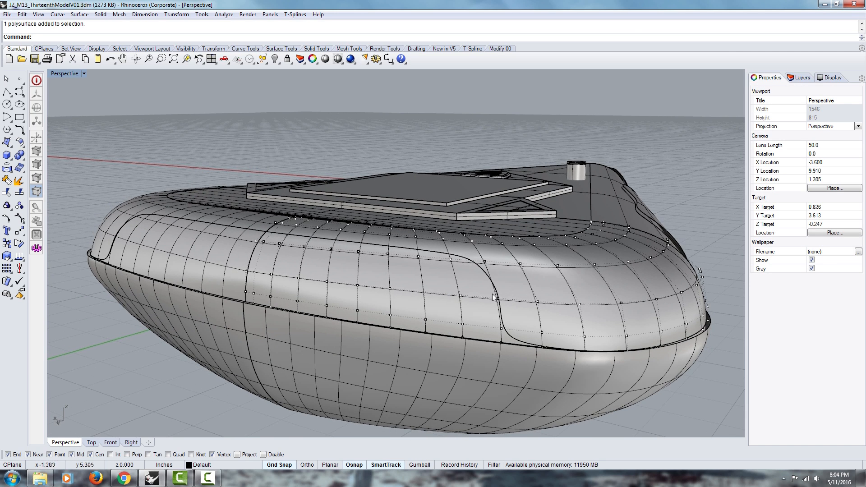
mouse_move(518, 368)
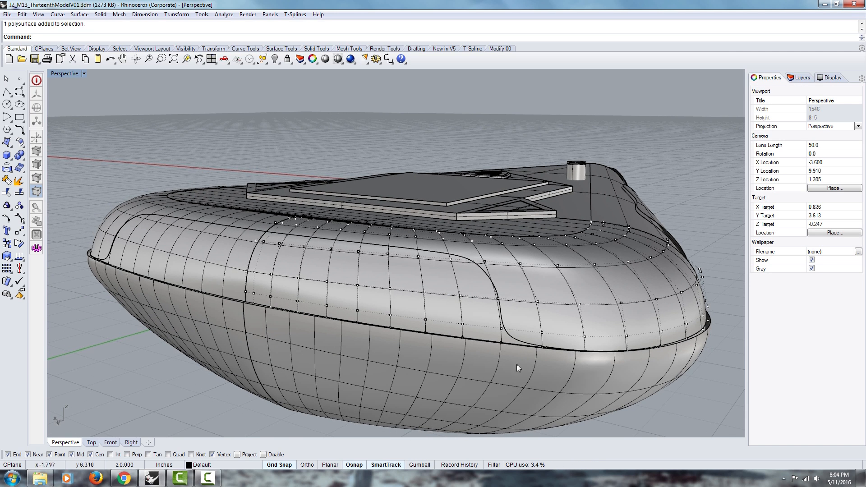
mouse_move(232, 313)
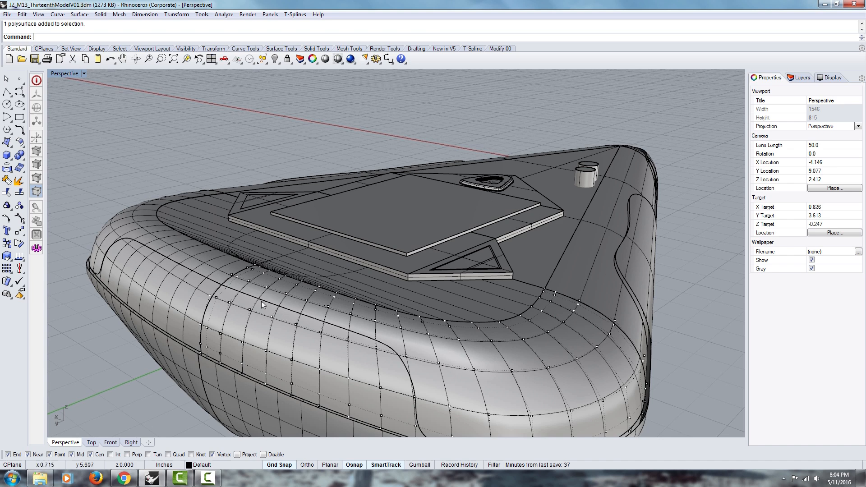
left_click_drag(262, 304, 93, 104)
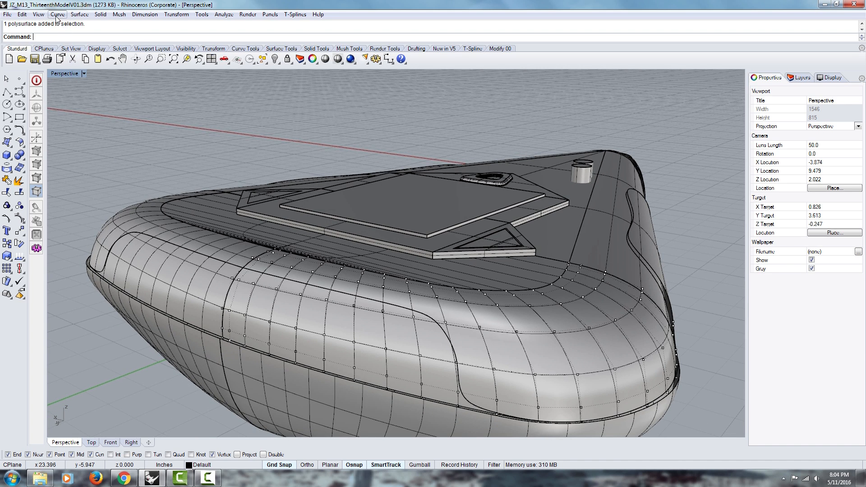
- Duplicate the side panel's curved boundary edge as a separate curve (DupEdge)
left_click(57, 13)
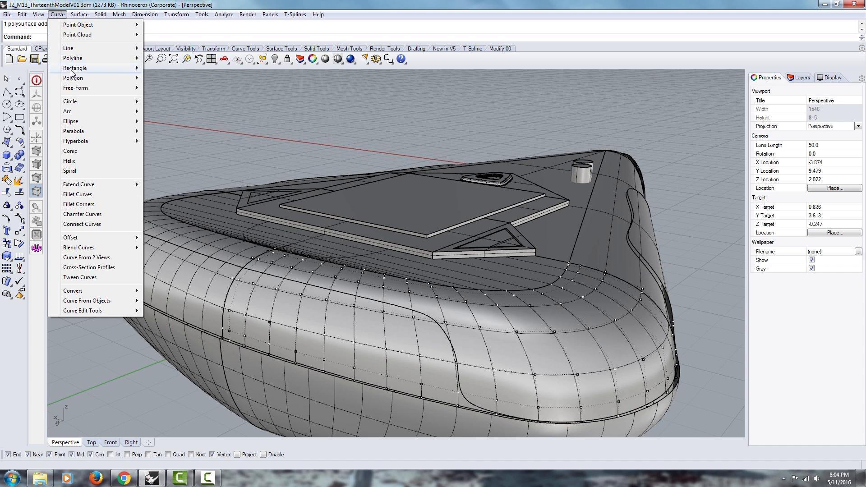
mouse_move(79, 277)
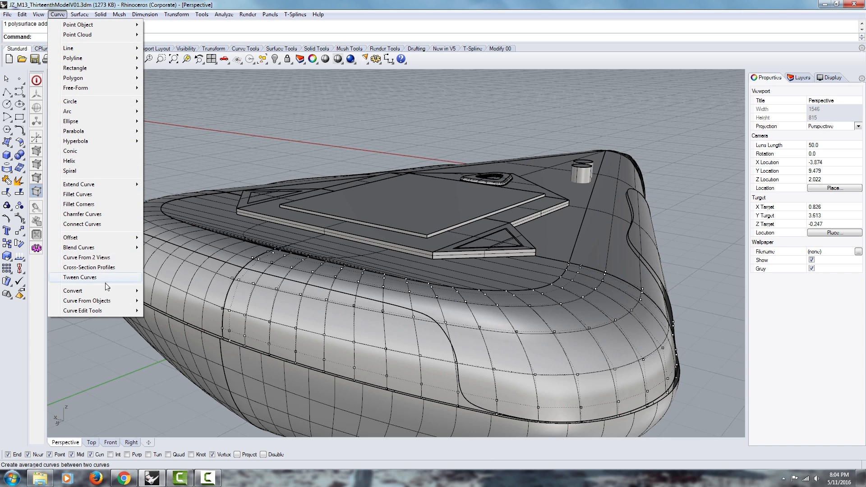
mouse_move(72, 291)
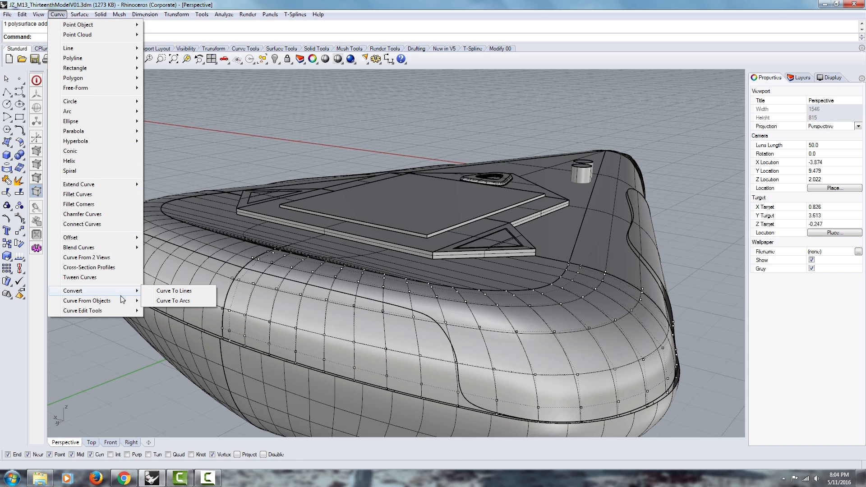
mouse_move(87, 300)
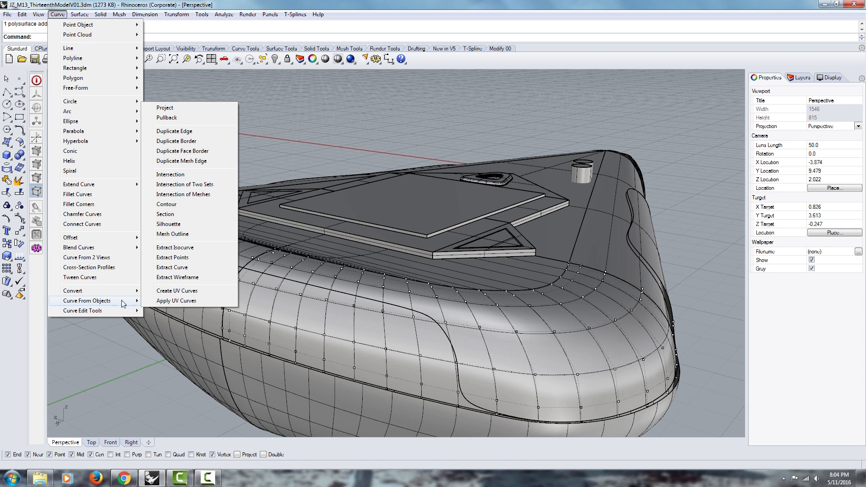
mouse_move(172, 257)
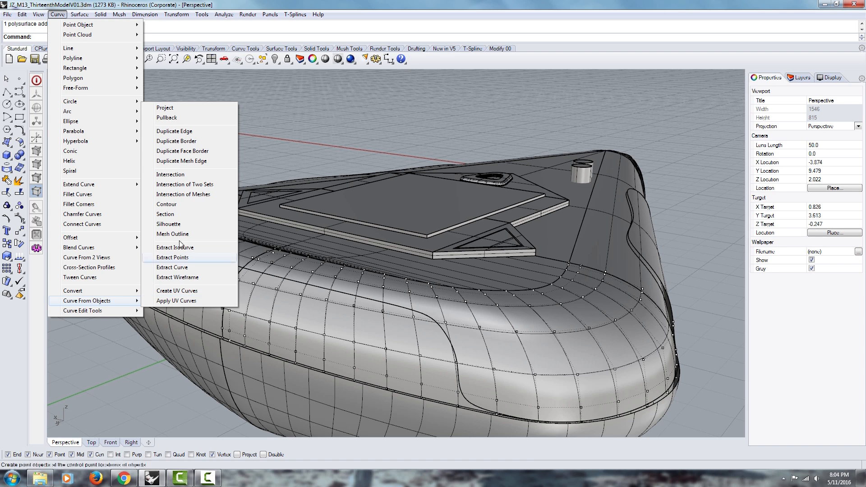
mouse_move(188, 133)
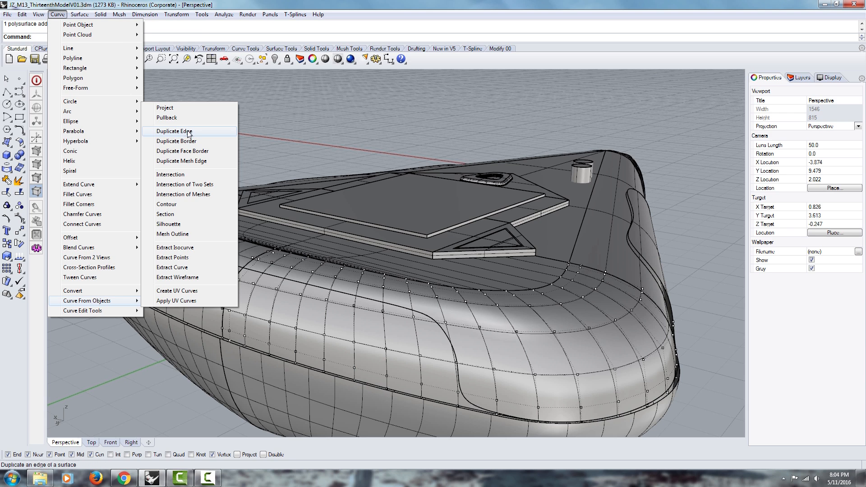
left_click(176, 131)
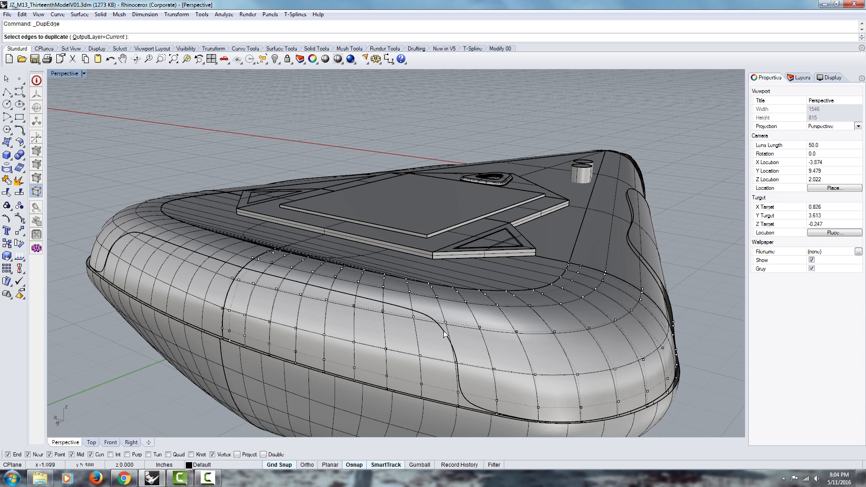
left_click(445, 334)
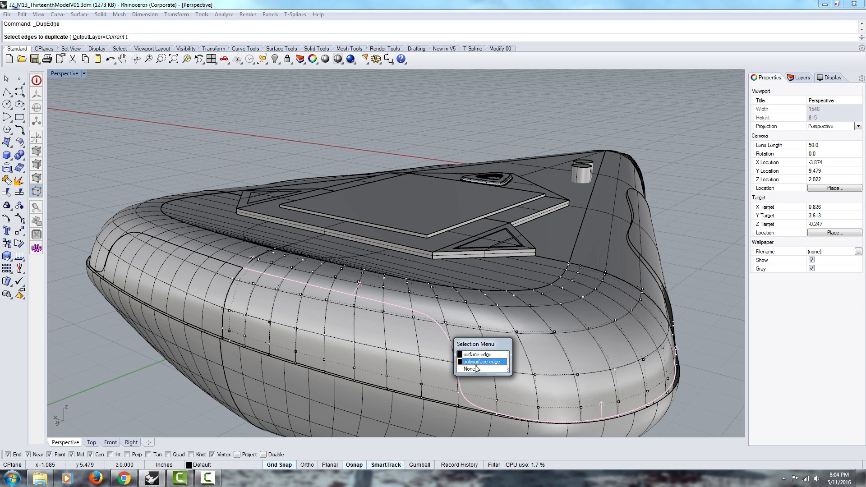
mouse_move(481, 353)
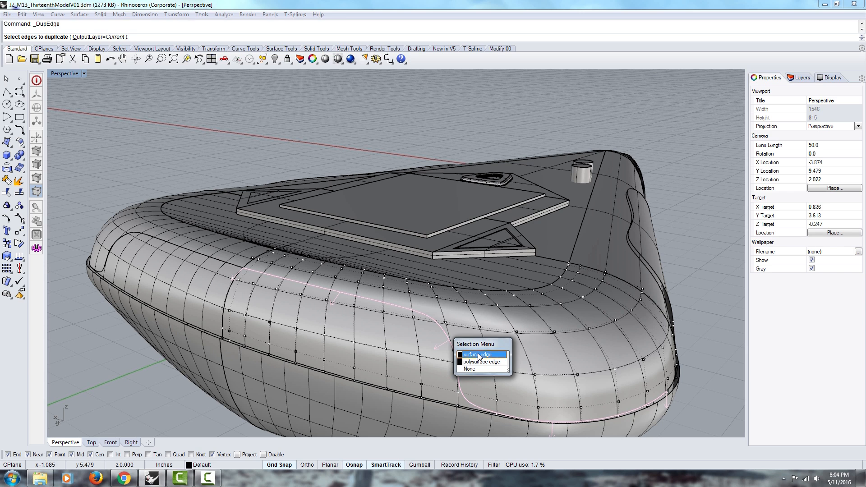
left_click(478, 353)
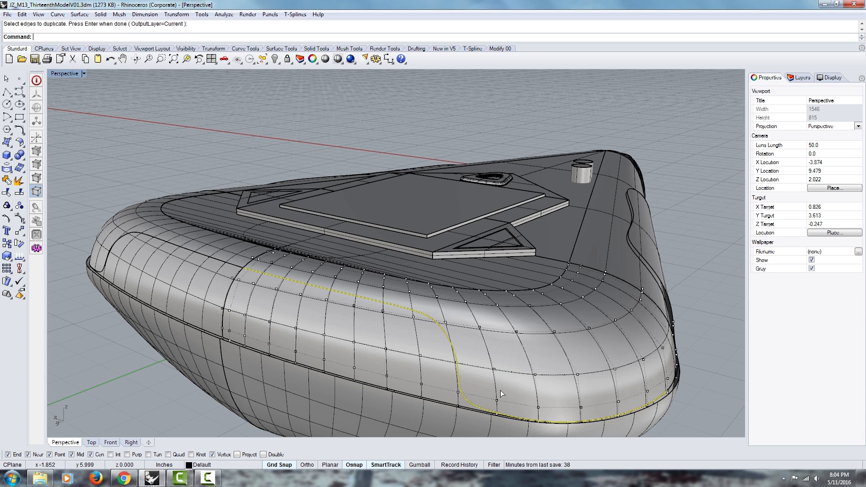
left_click_drag(502, 393, 314, 331)
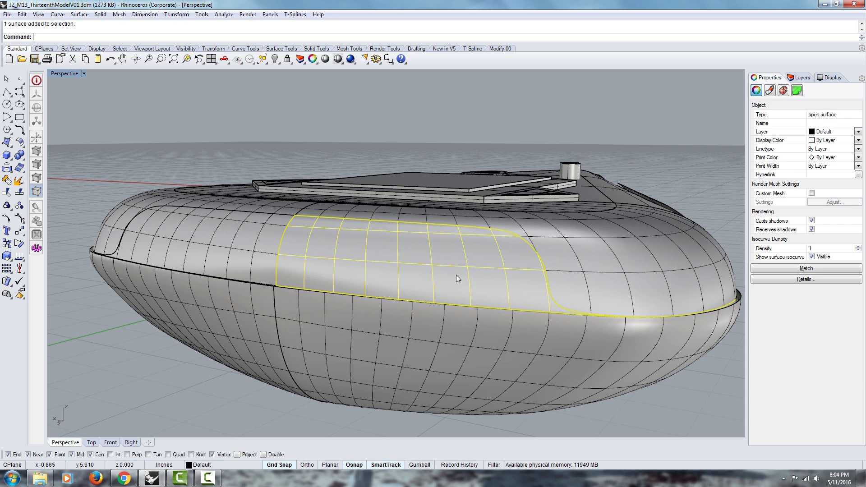
- Delete the side panel surface, select the top polysurface and start Untrim on it
key("Delete")
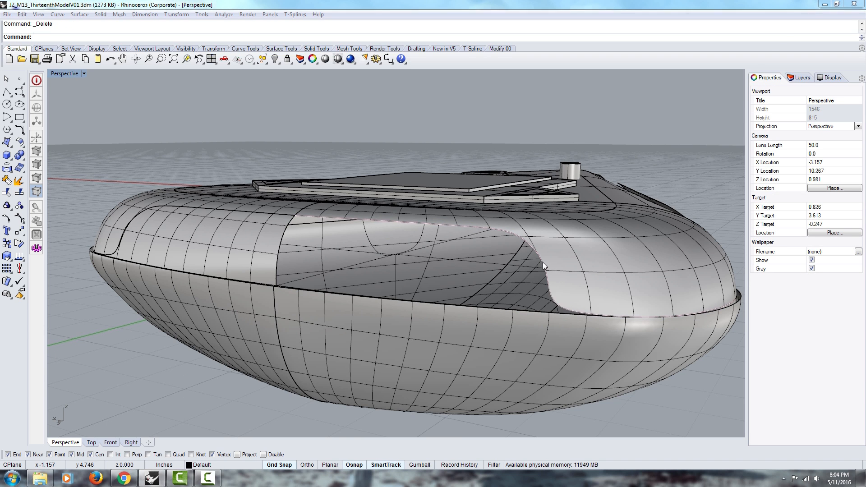
left_click(544, 267)
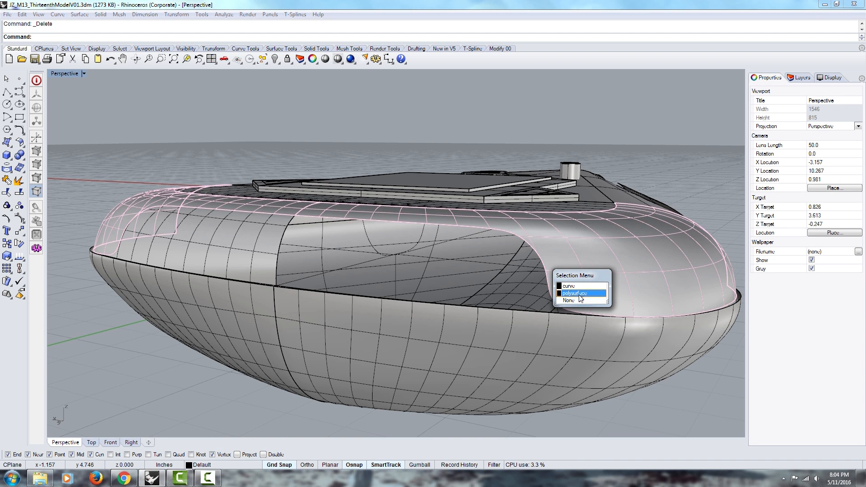
left_click(575, 292)
type("Untrim")
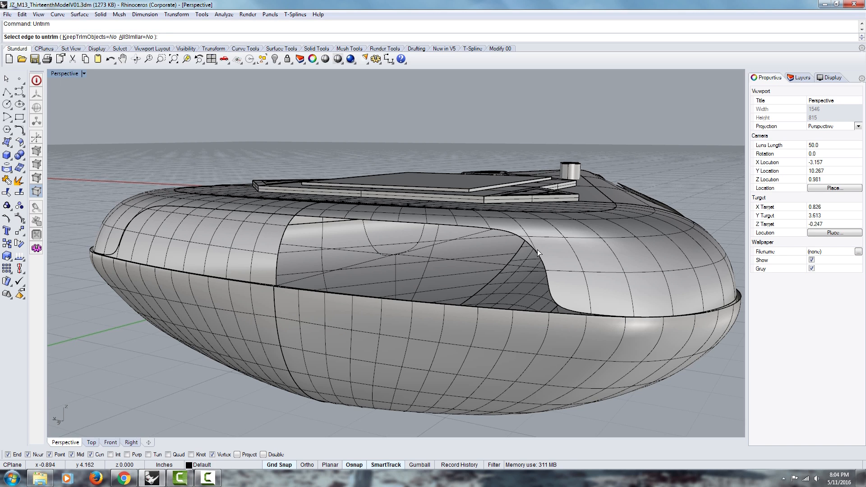
left_click_drag(538, 252, 526, 261)
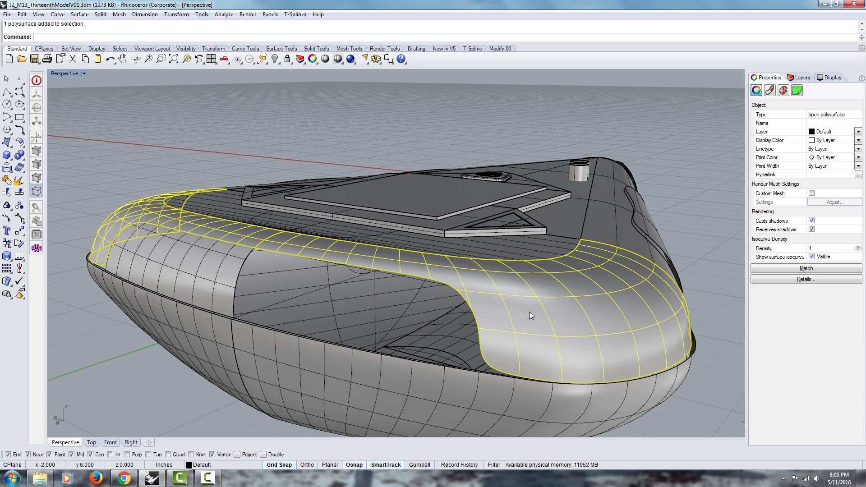
type("Untrim")
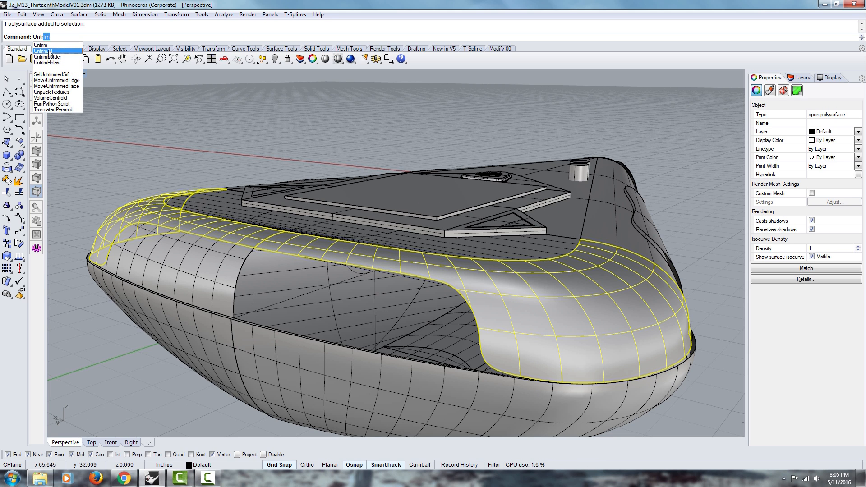
left_click(40, 52)
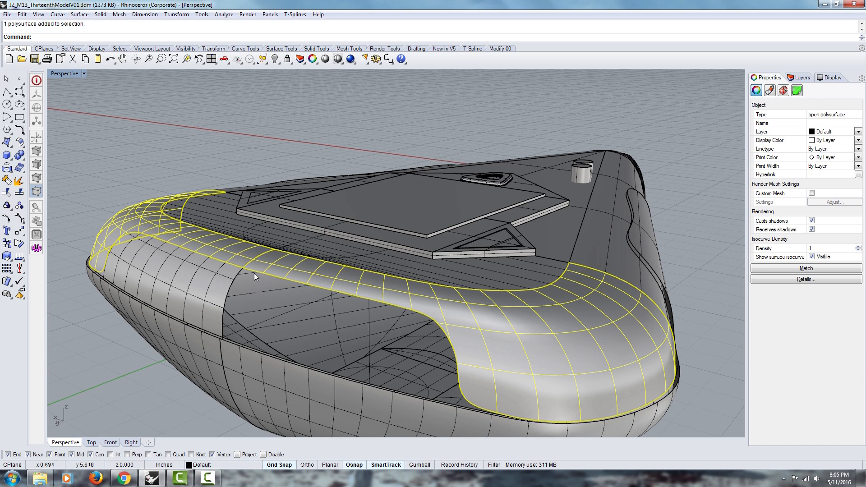
mouse_move(250, 263)
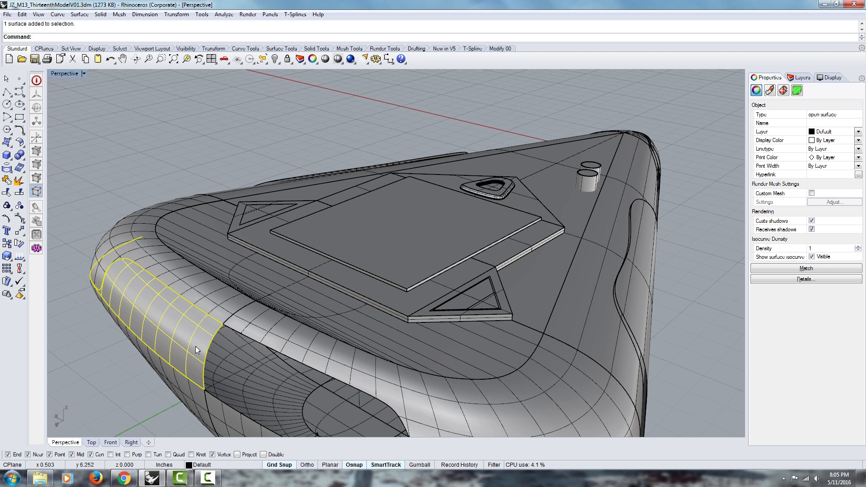
- Untrim the side surface at its trimmed boundary, keeping the old edge as a curve
key("Delete")
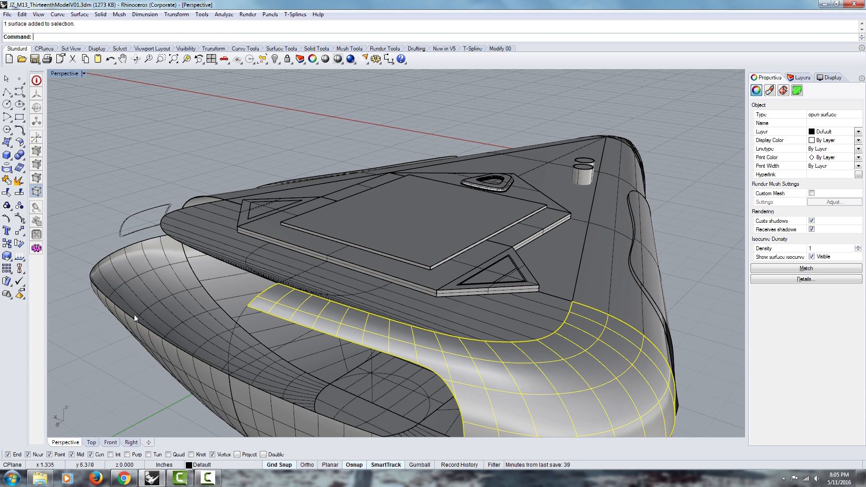
mouse_move(230, 290)
type("Untr")
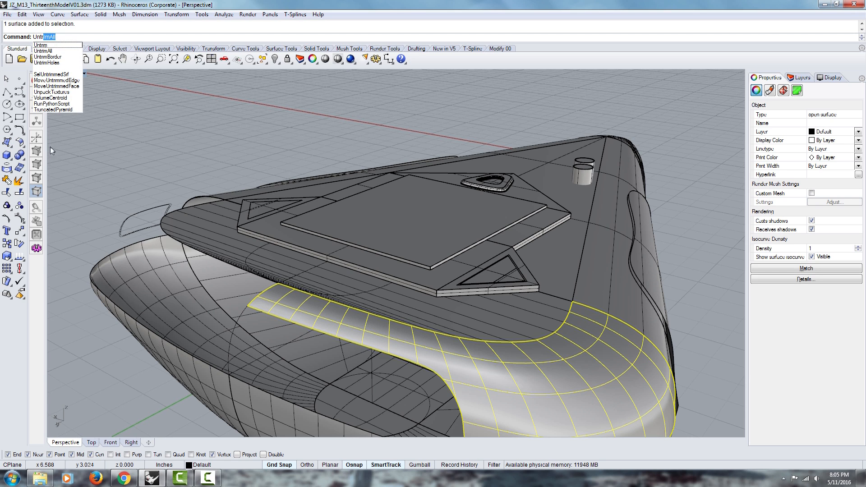
left_click(41, 45)
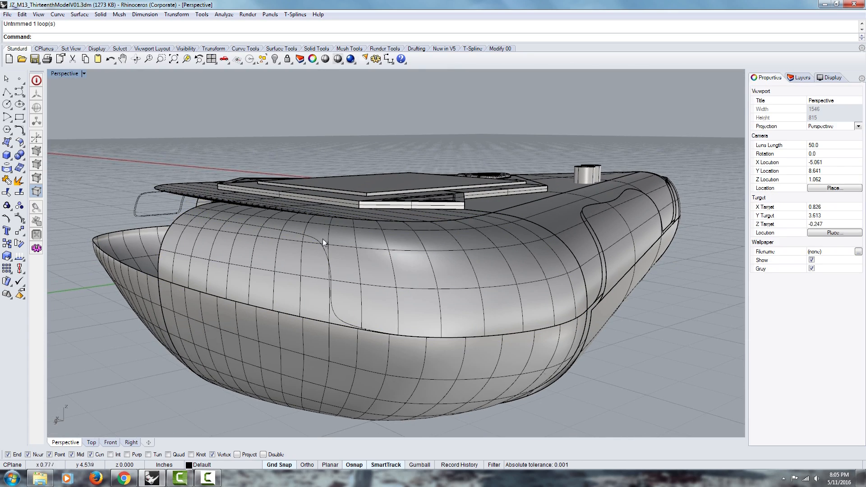
left_click(323, 243)
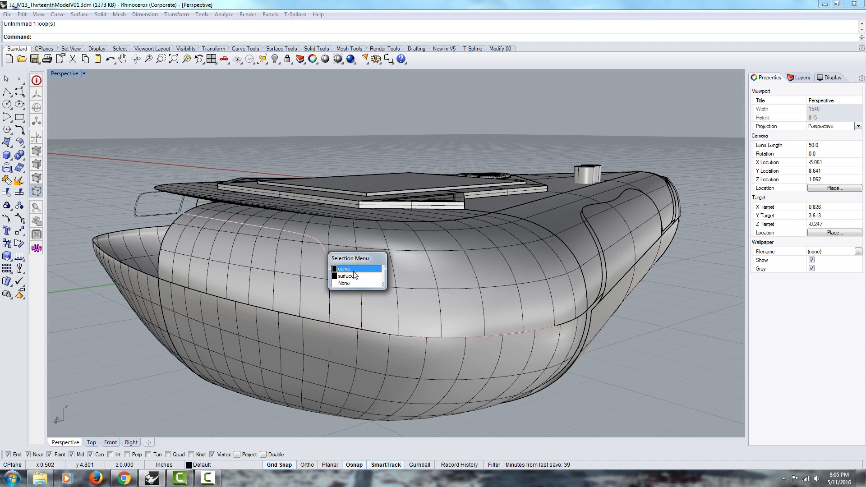
left_click(343, 269)
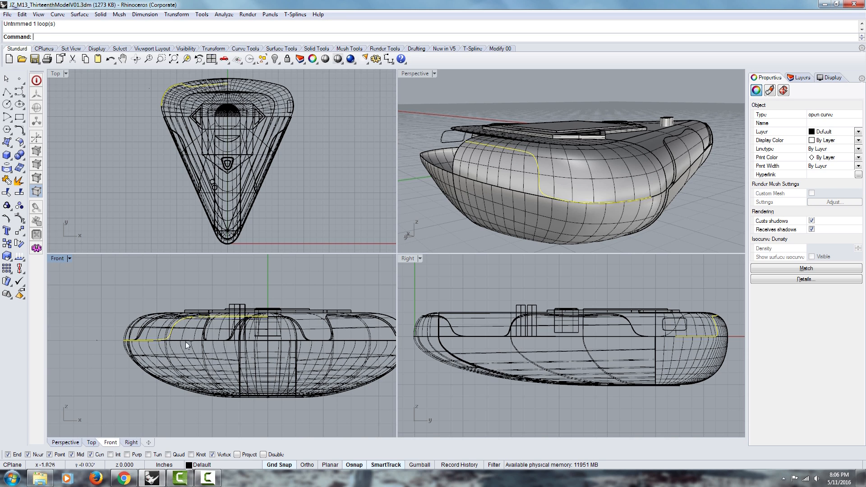
- Mirror the untrimmed side surface as a copy across the hull's centreline
double_click(414, 73)
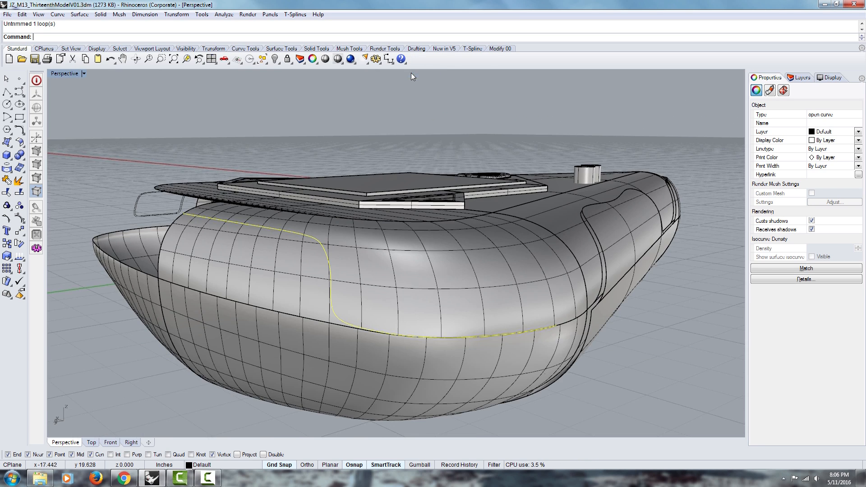
left_click(284, 296)
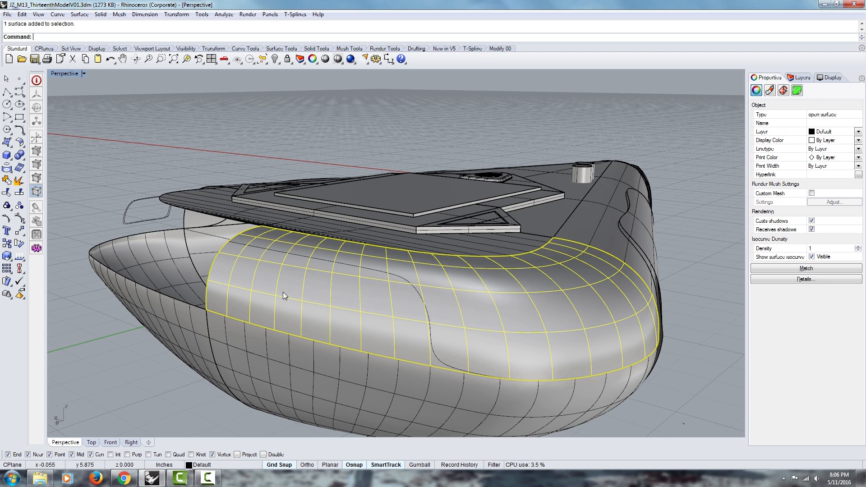
type("Mirror")
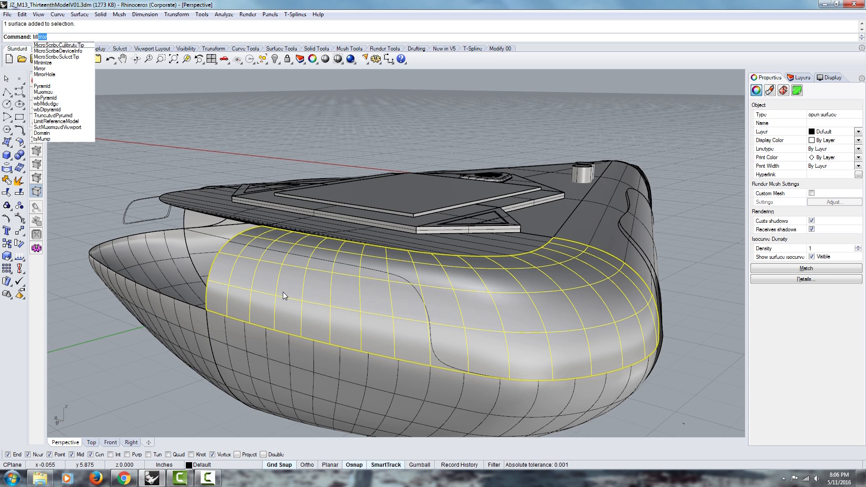
left_click(39, 68)
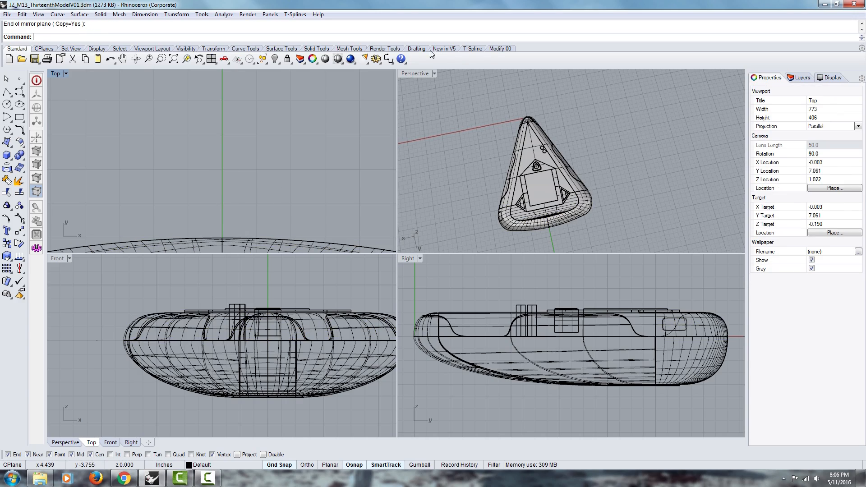
double_click(415, 73)
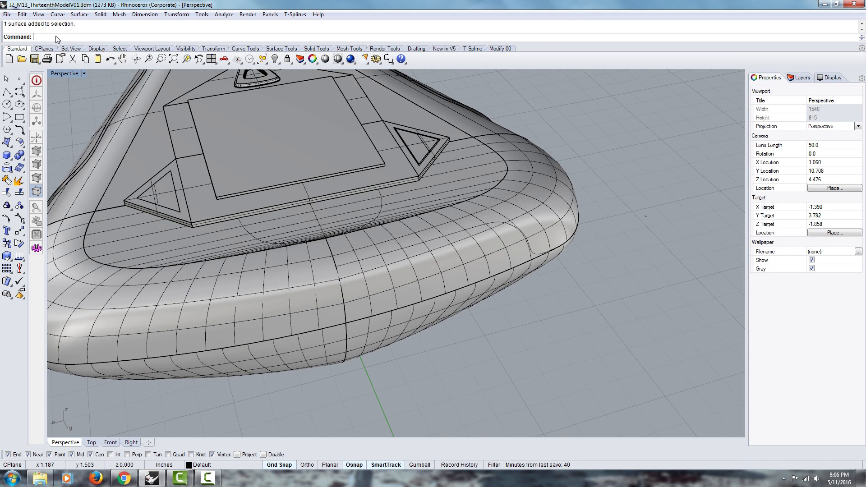
- Start MatchSrf and pick the two surface edges meeting at the centre seam
type("Match")
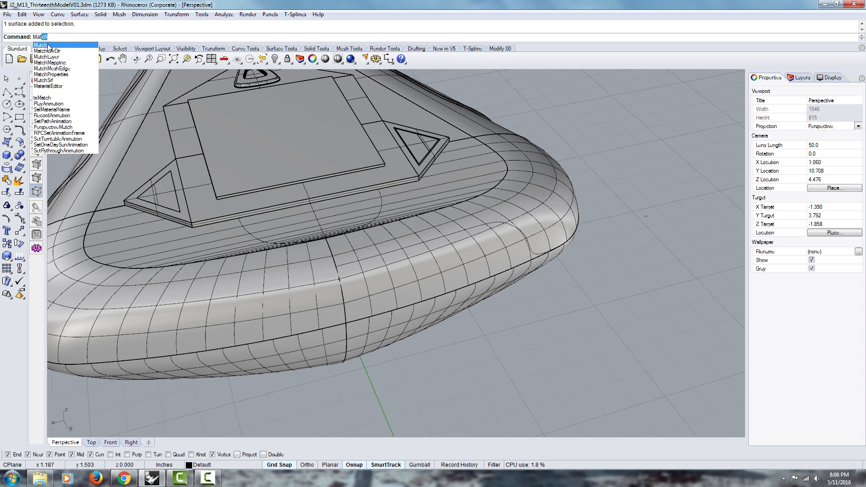
mouse_move(58, 83)
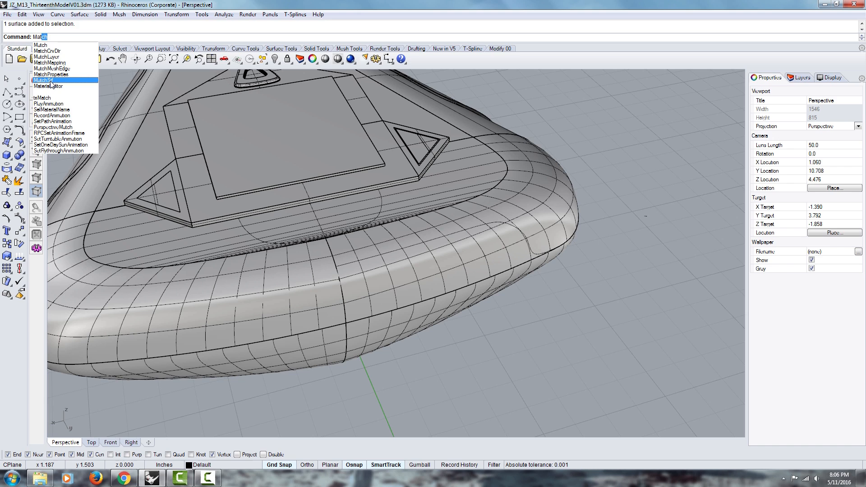
left_click(41, 80)
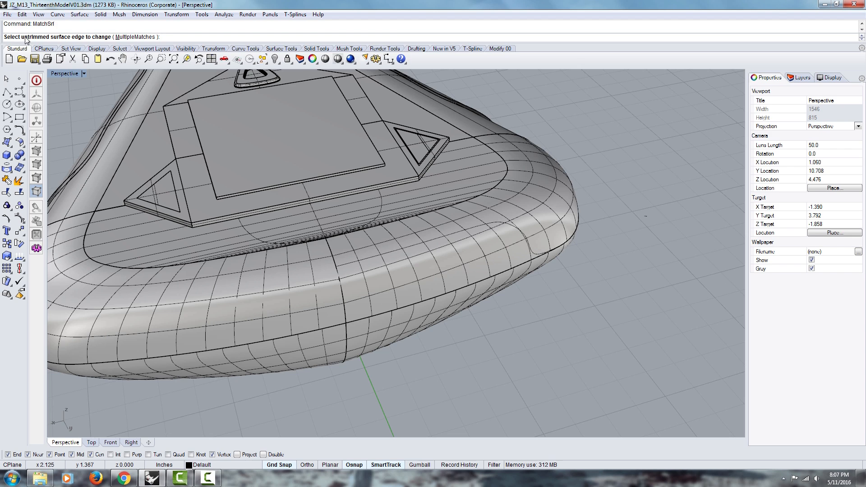
mouse_move(234, 107)
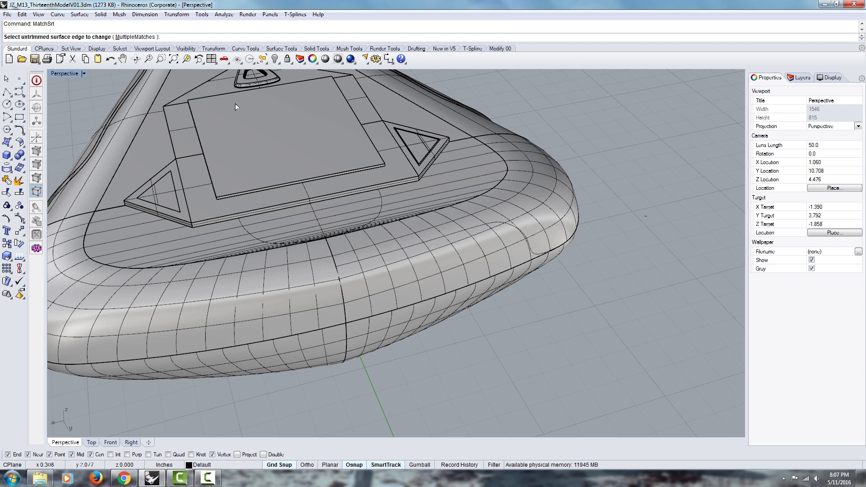
mouse_move(327, 296)
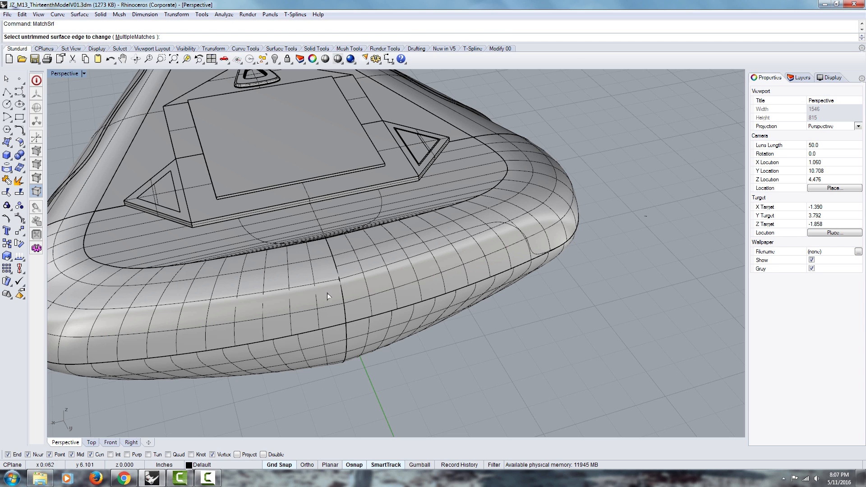
left_click(340, 283)
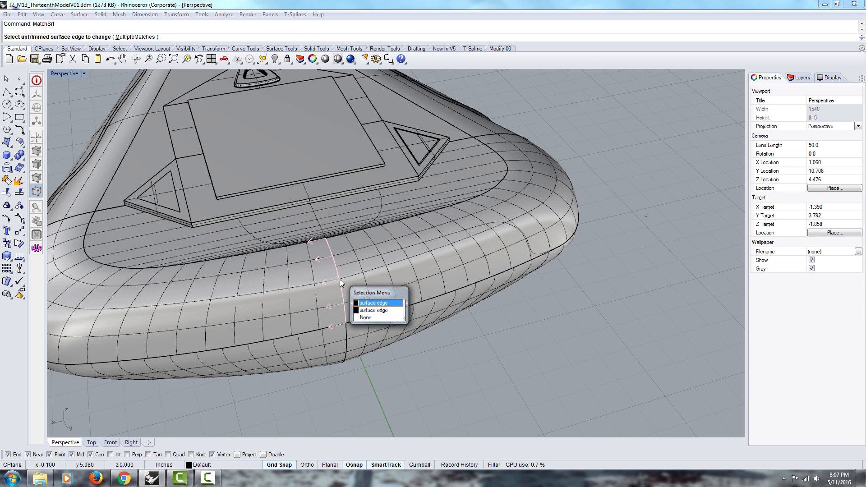
left_click(373, 303)
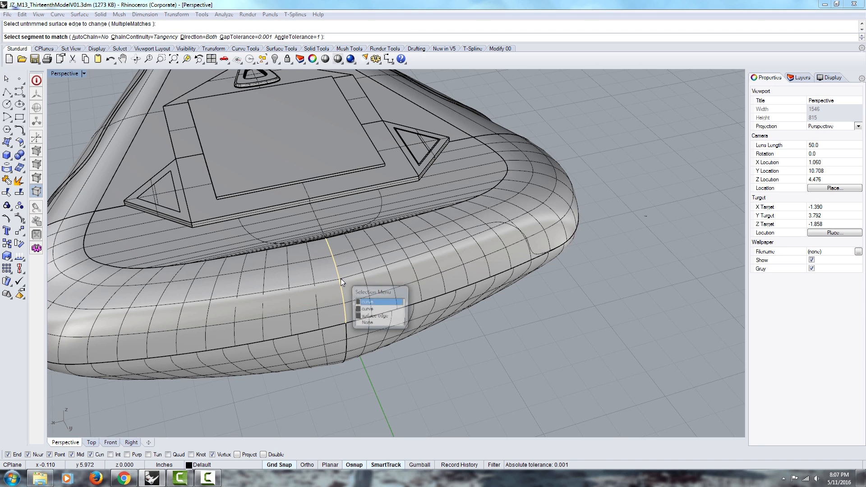
left_click(368, 301)
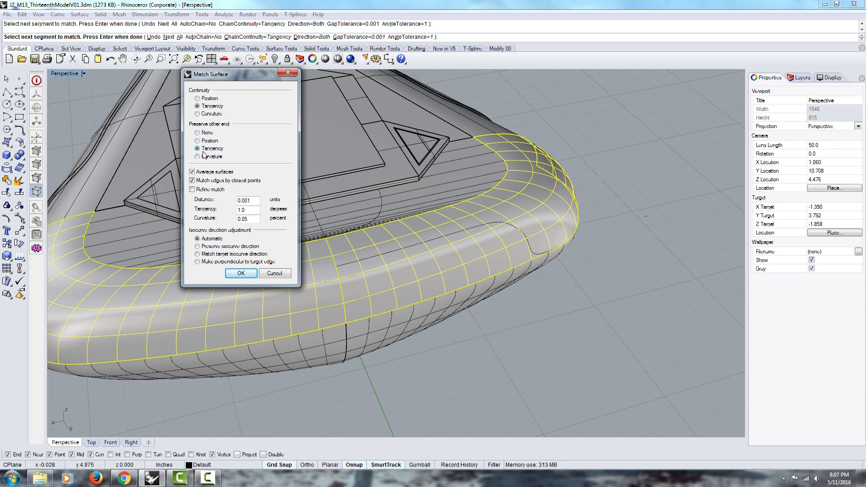
- Set tangency continuity with Average surfaces and apply the match
left_click(192, 171)
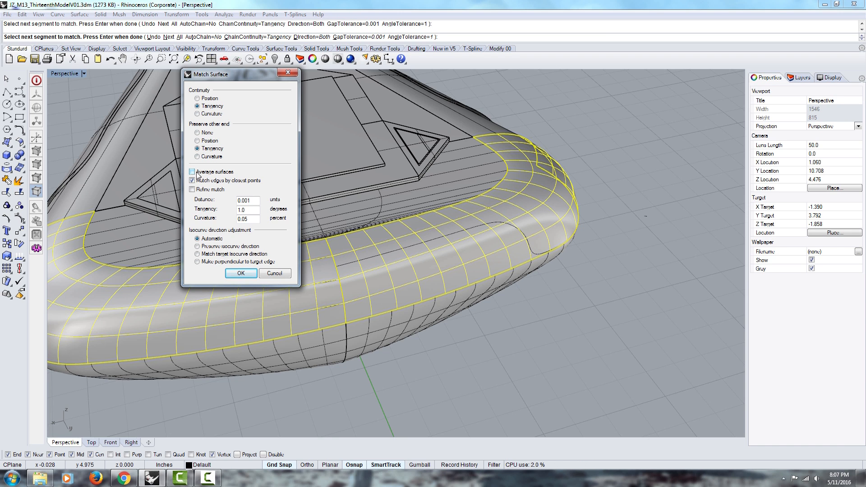
left_click(193, 172)
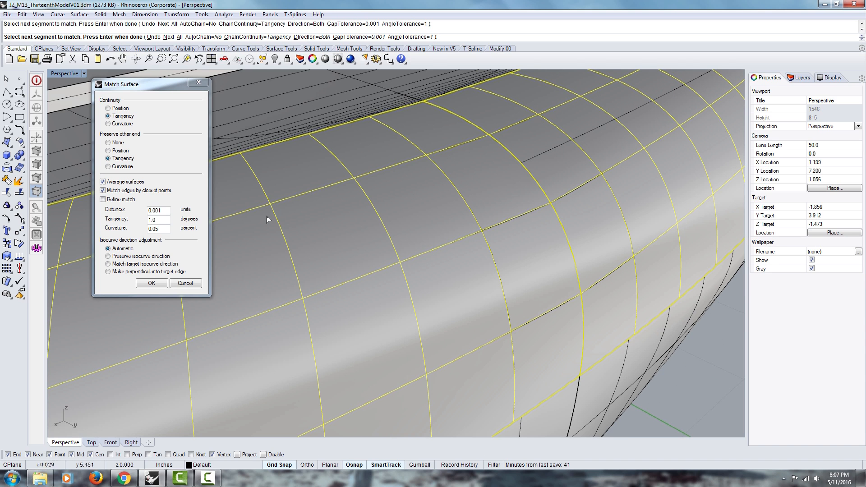
left_click(102, 181)
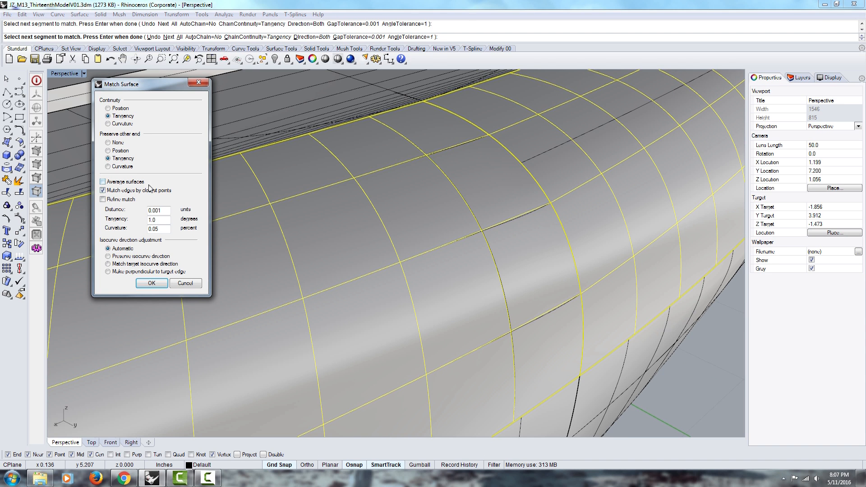
left_click(109, 151)
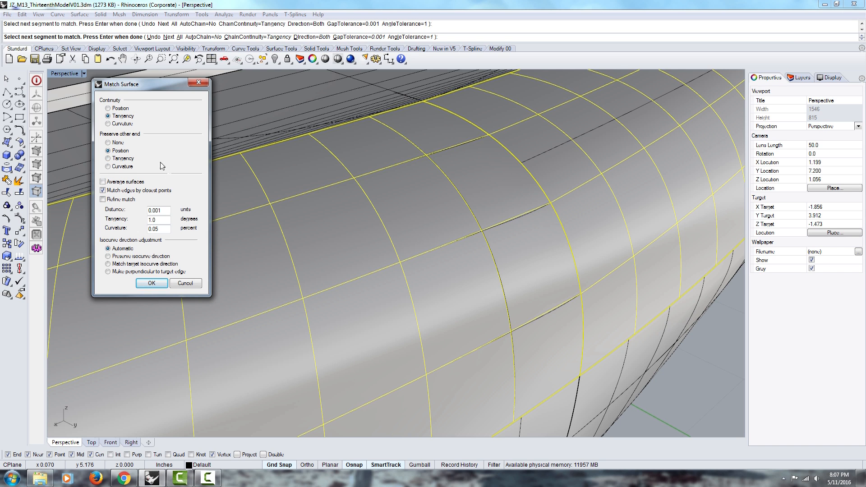
left_click(108, 123)
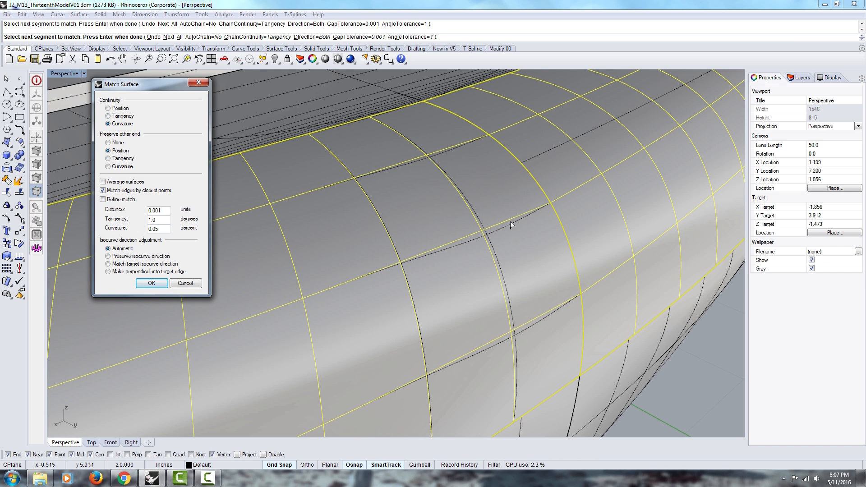
mouse_move(555, 203)
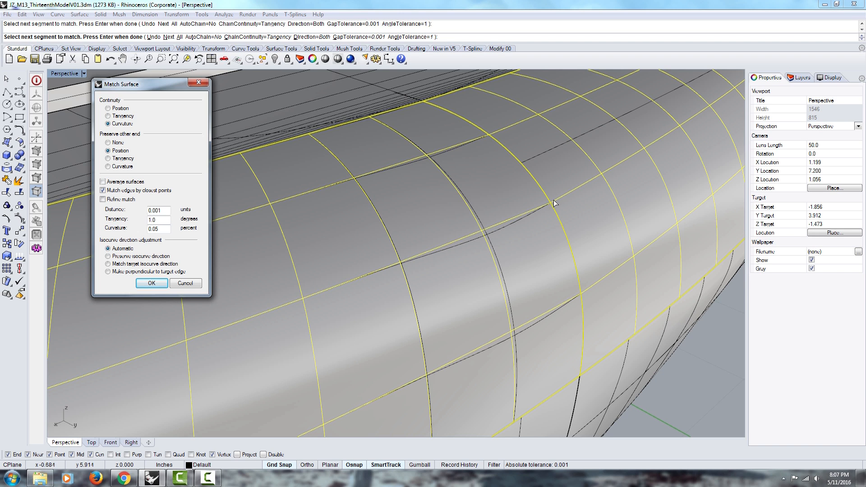
mouse_move(577, 191)
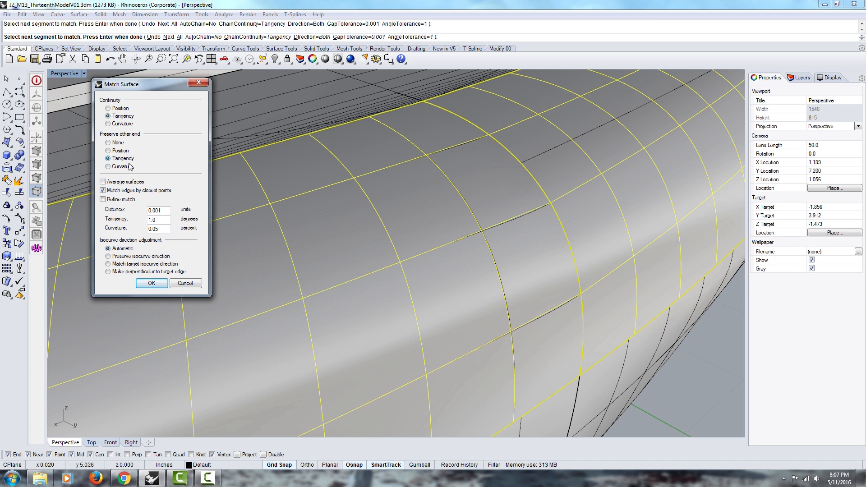
left_click(103, 181)
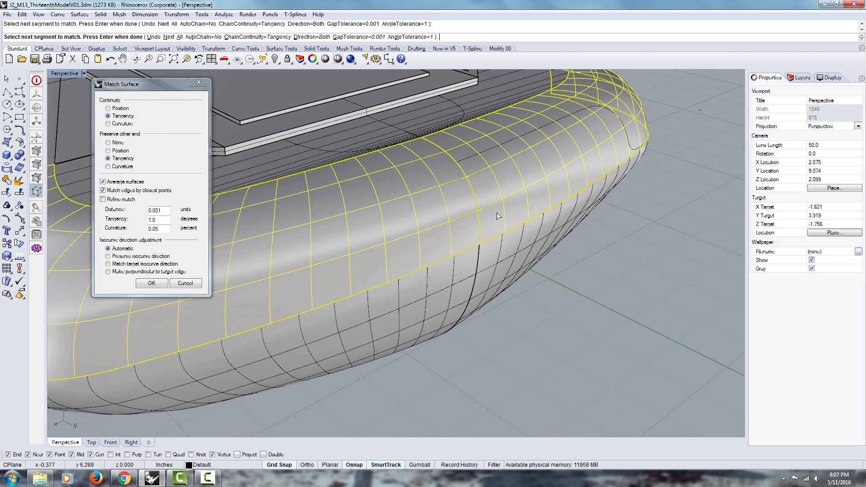
left_click(152, 283)
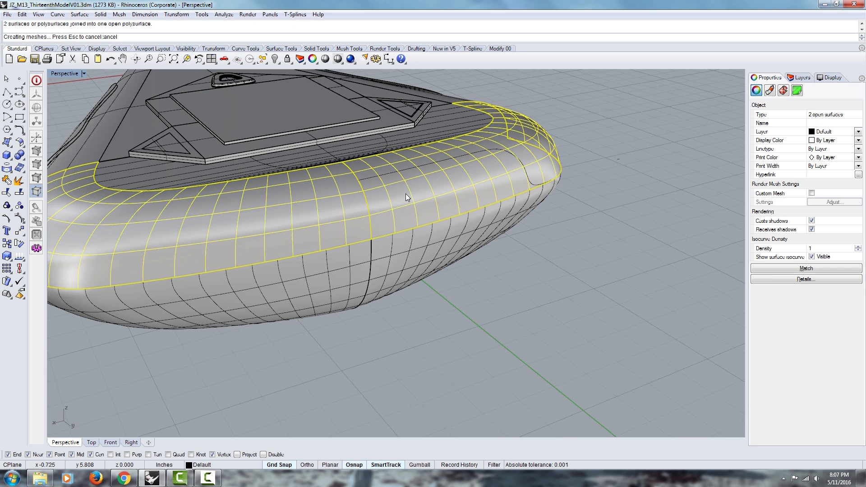
- Run Zebra analysis over the hull, orbit to check the seam stripes, and refine the analysis mesh
left_click(247, 14)
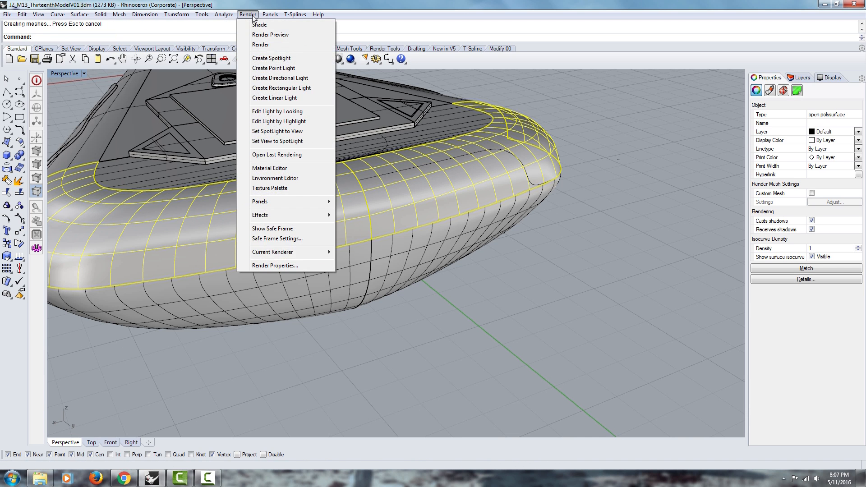
left_click(224, 14)
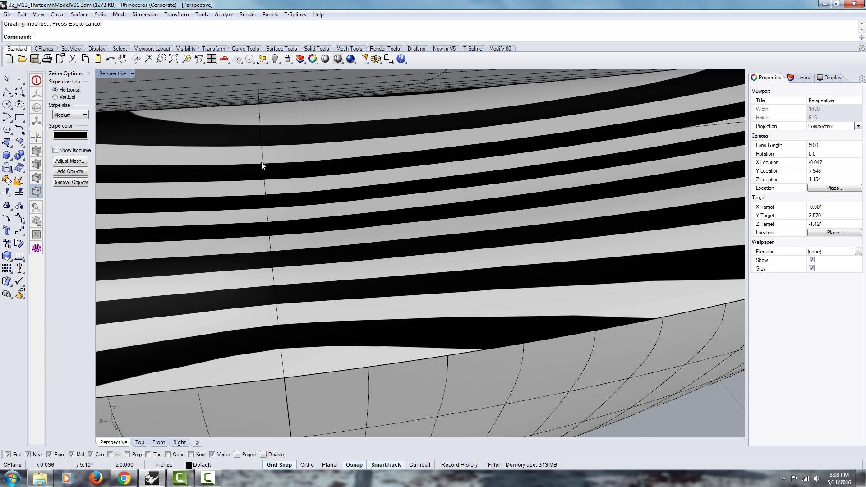
mouse_move(266, 360)
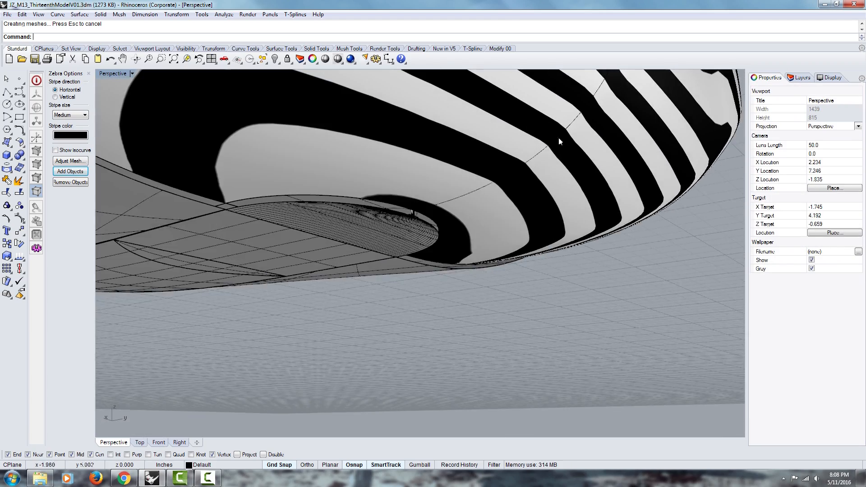
left_click_drag(559, 141, 354, 294)
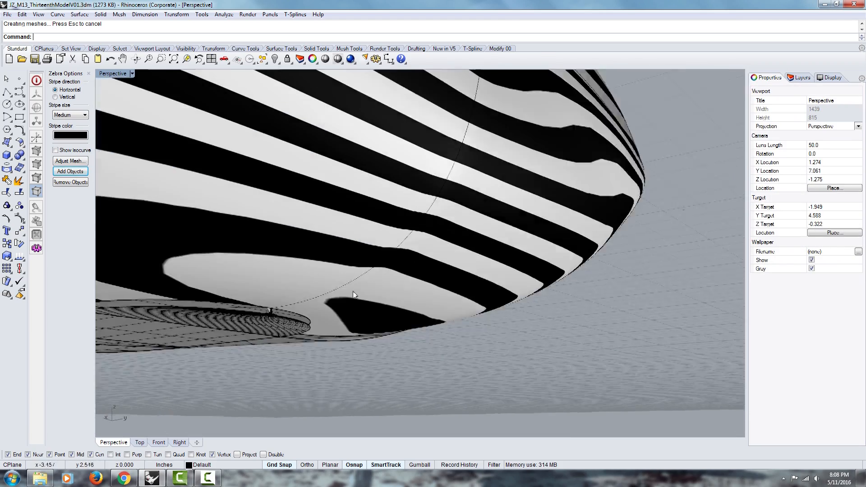
left_click_drag(353, 295, 278, 203)
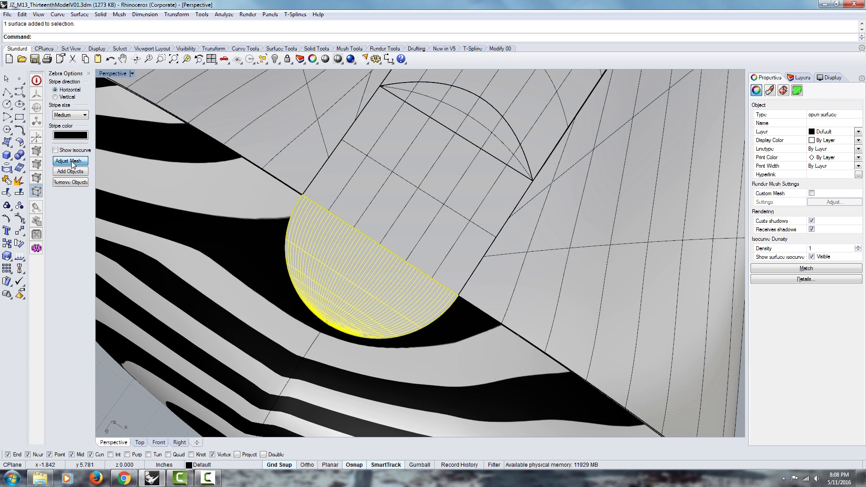
left_click(70, 172)
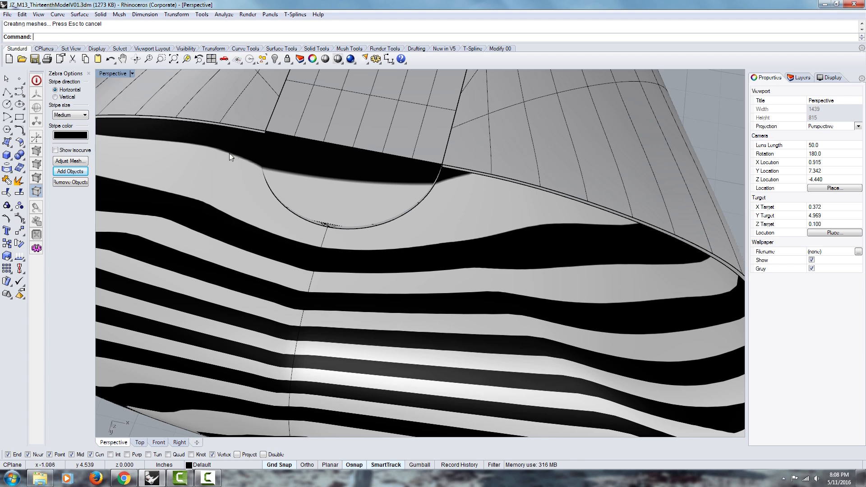
mouse_move(260, 260)
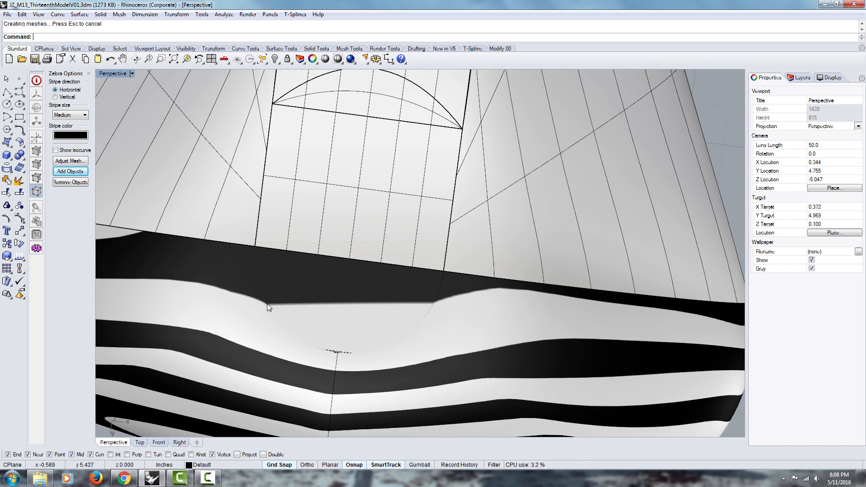
mouse_move(264, 299)
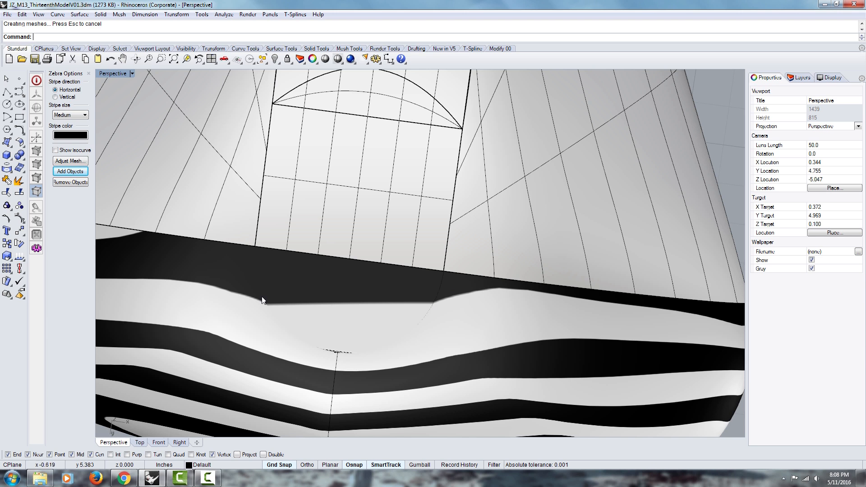
mouse_move(168, 285)
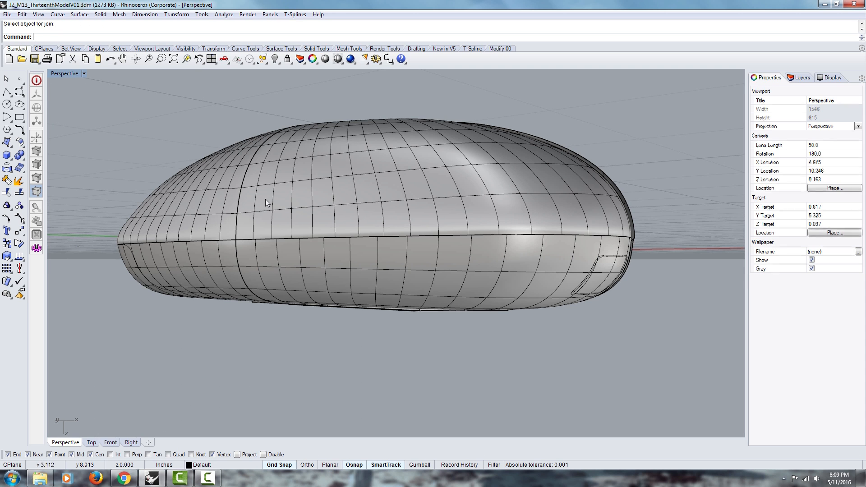
- Explode the top polysurface and pick the seam edge and target edge in MatchSrf
left_click(7, 182)
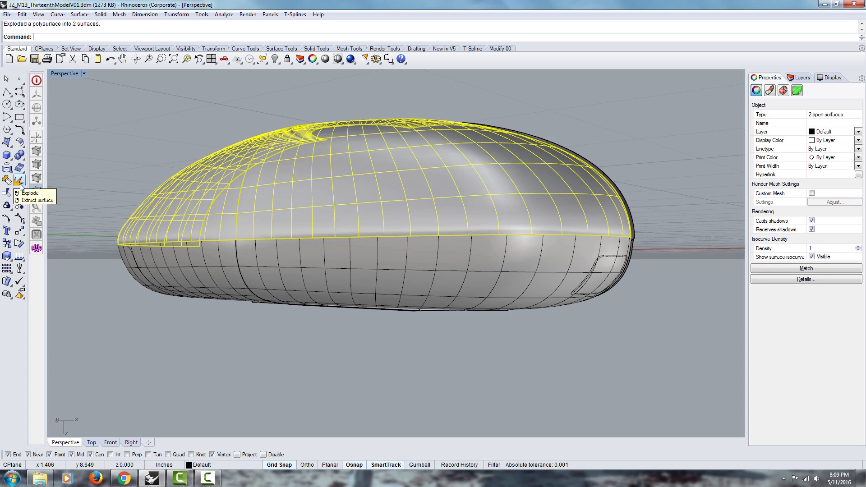
left_click(30, 193)
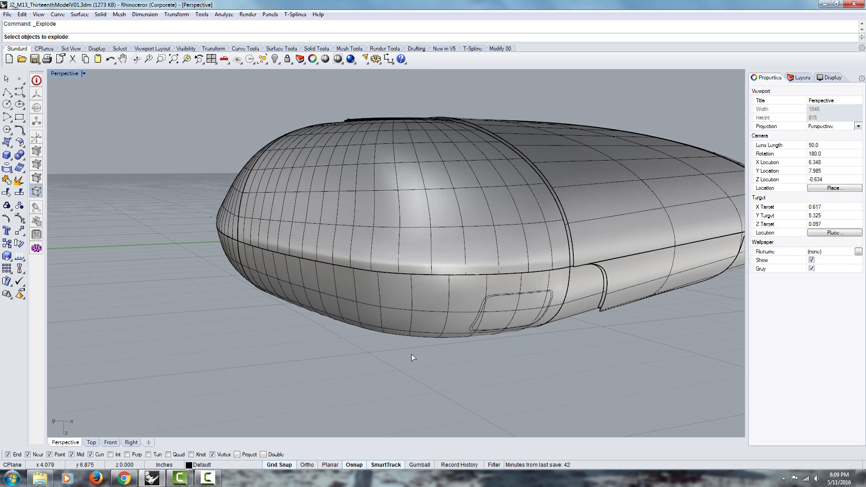
type("mat")
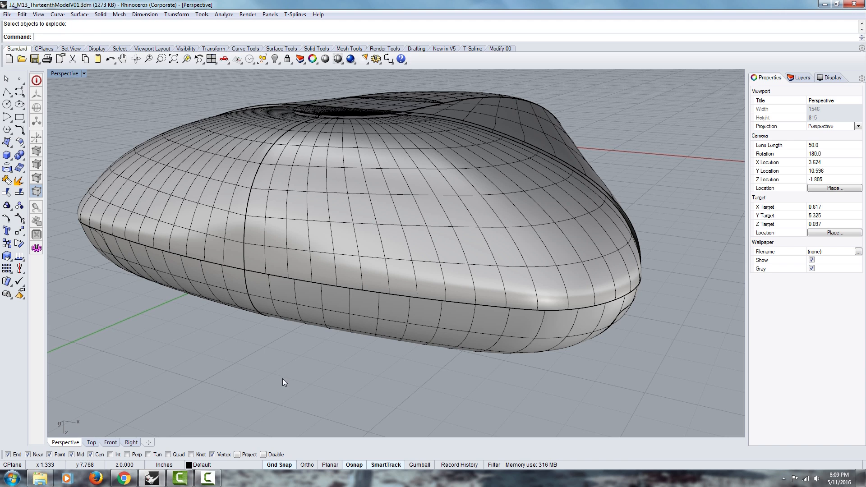
type("MatchSrf")
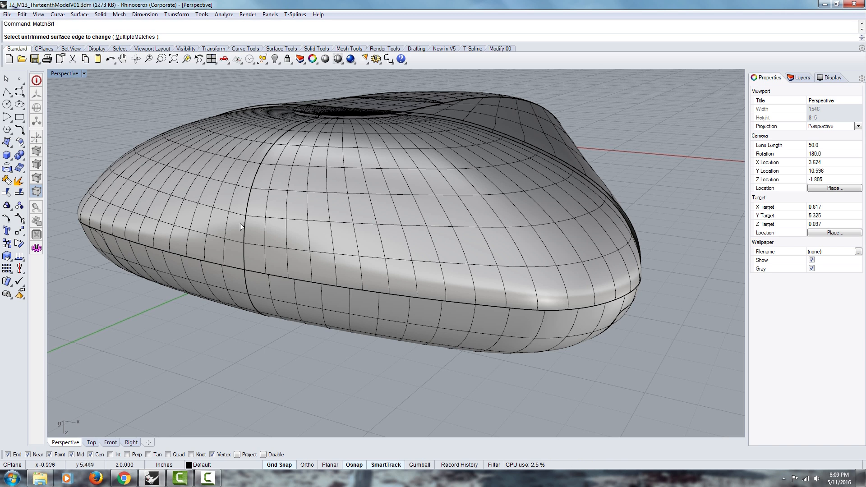
left_click(242, 226)
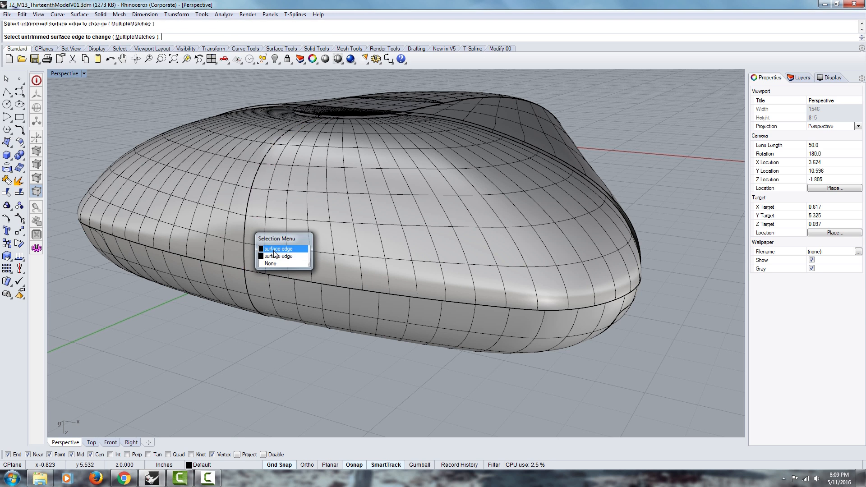
left_click(278, 249)
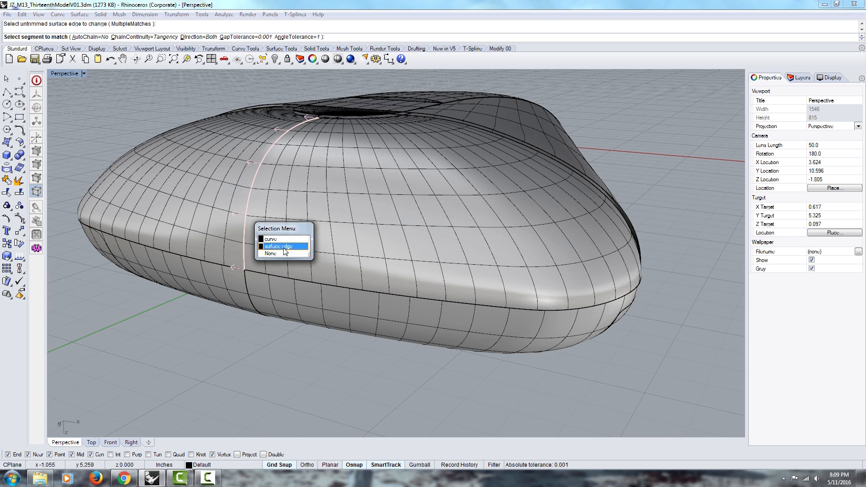
left_click(283, 246)
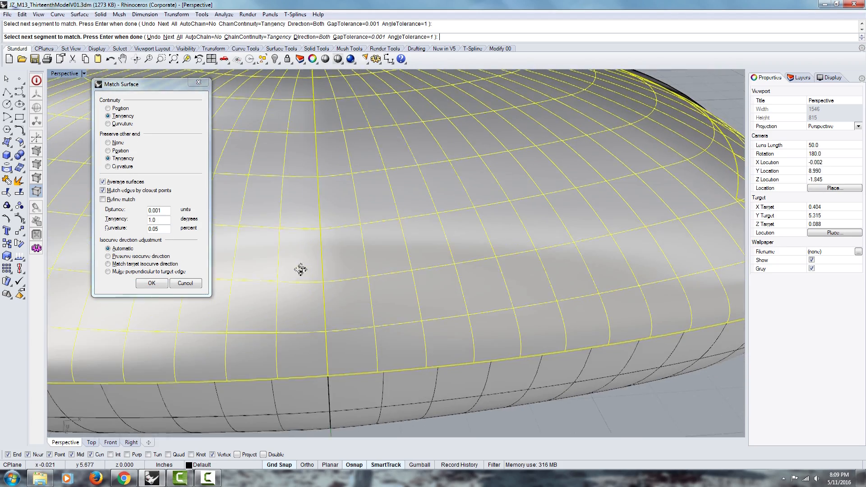
- Set Curvature continuity, preserve curvature at the far end, and apply the match
left_click_drag(301, 270, 248, 221)
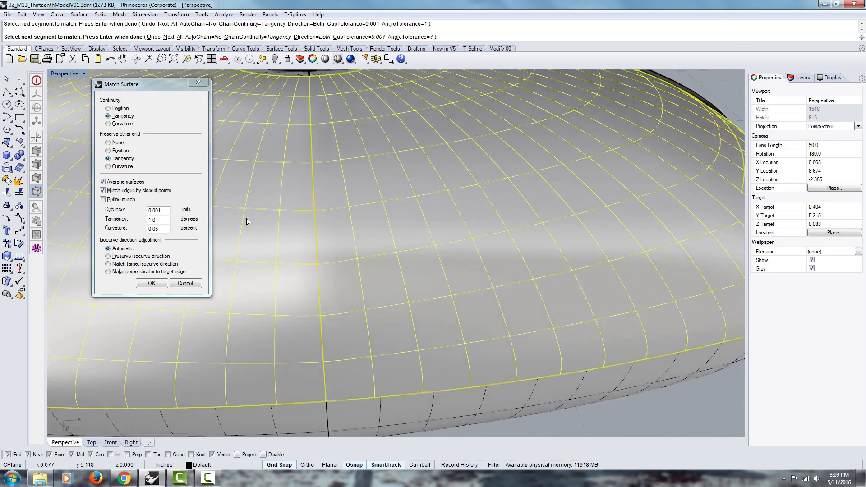
left_click(110, 123)
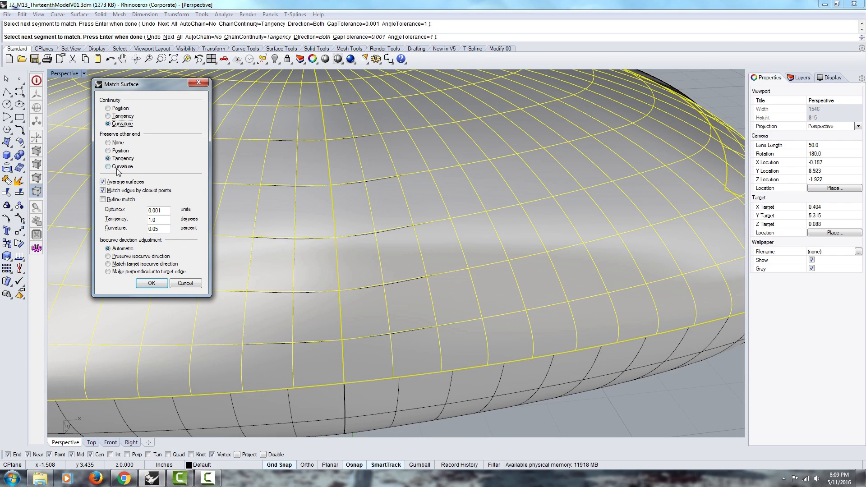
left_click(109, 165)
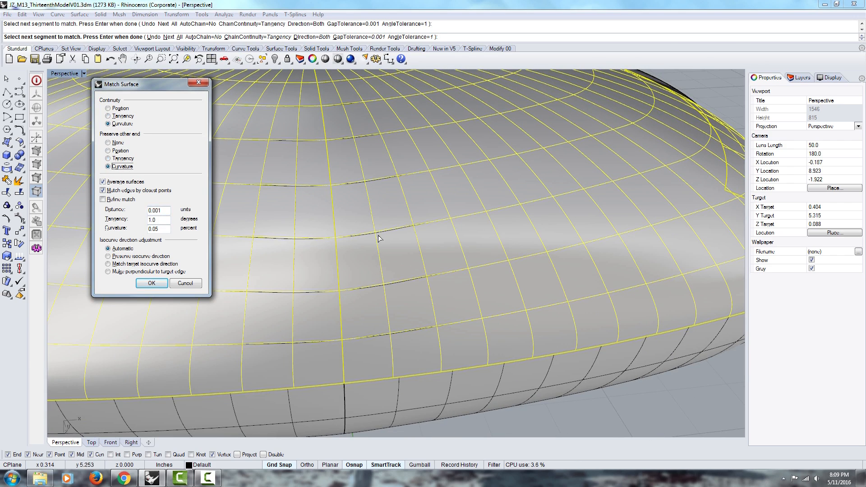
left_click(152, 282)
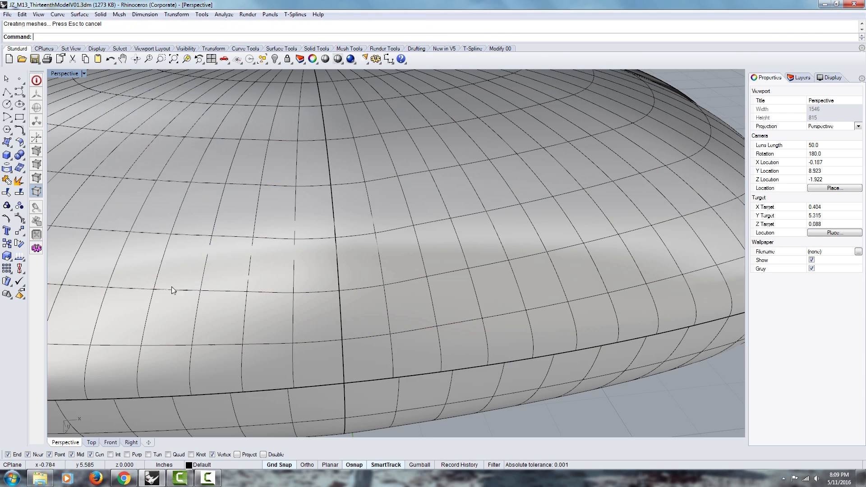
- Turn on the matched surface's control points and inspect points beside the seam and lower edge
left_click(497, 220)
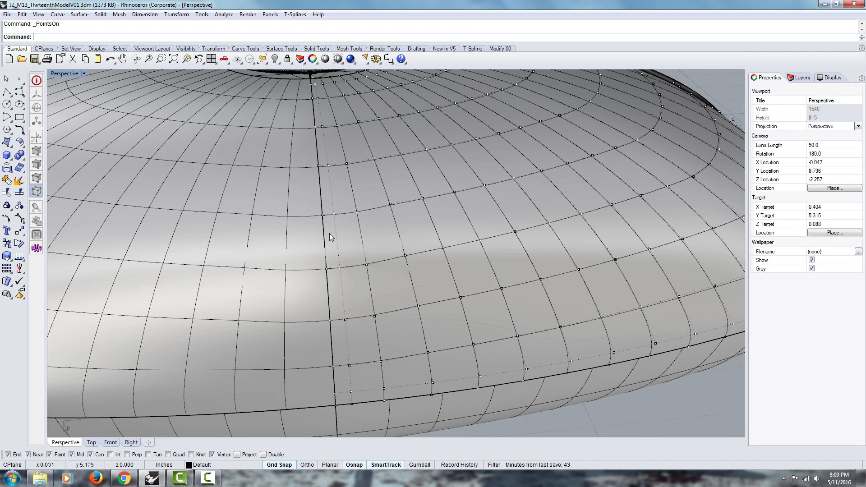
left_click(354, 307)
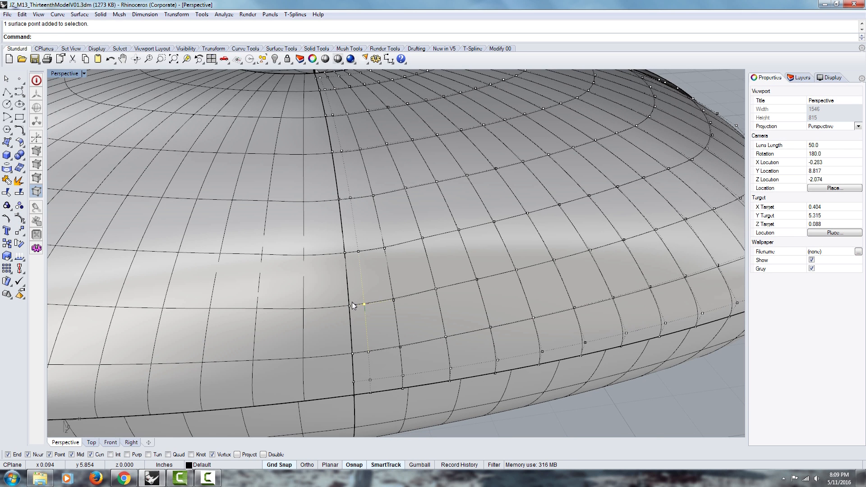
mouse_move(356, 311)
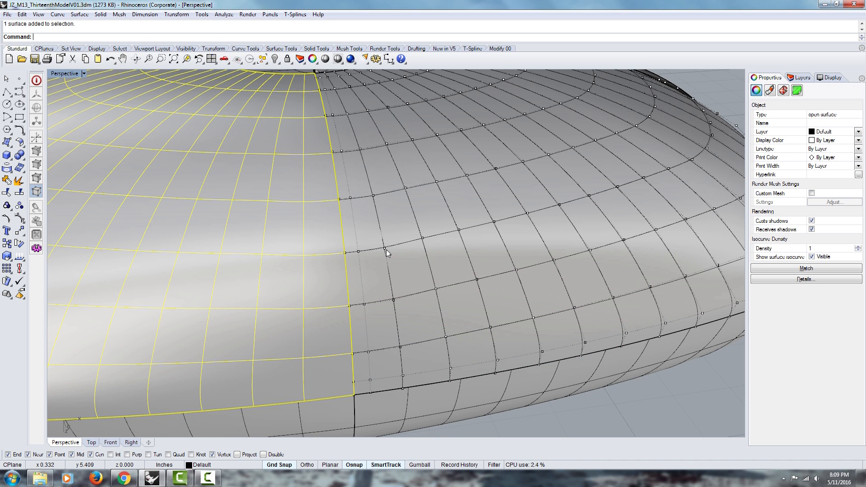
left_click(387, 252)
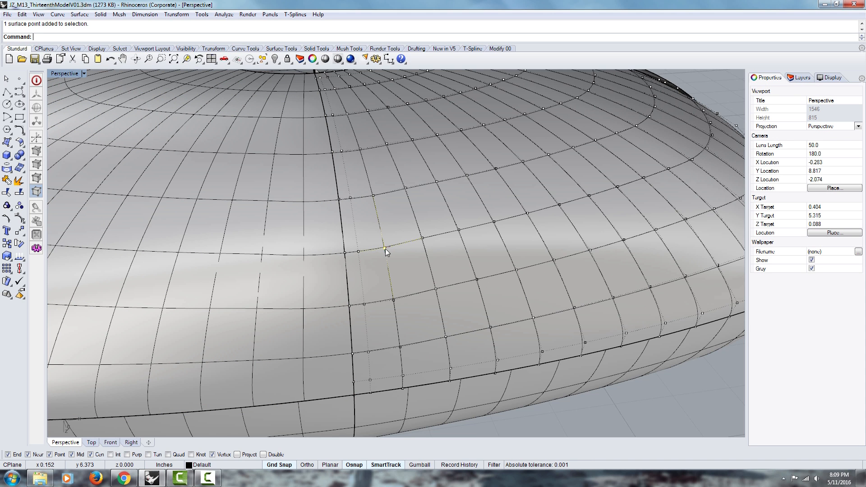
mouse_move(367, 306)
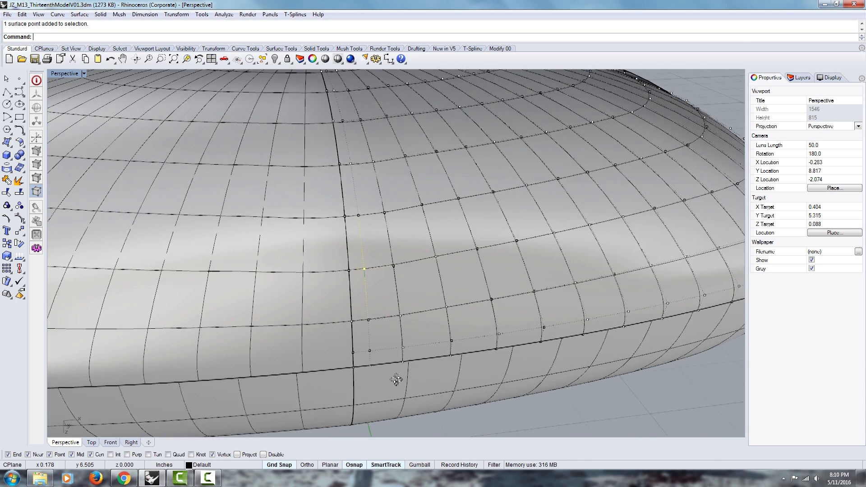
left_click_drag(396, 379, 375, 325)
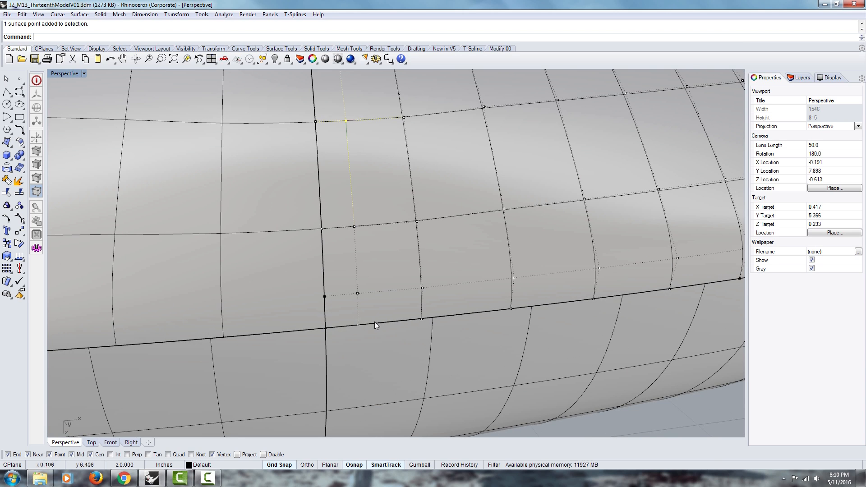
mouse_move(327, 333)
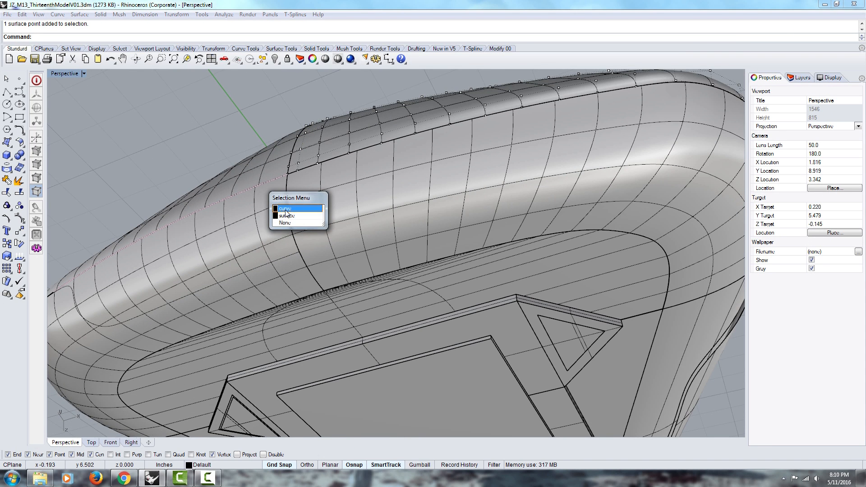
left_click(286, 208)
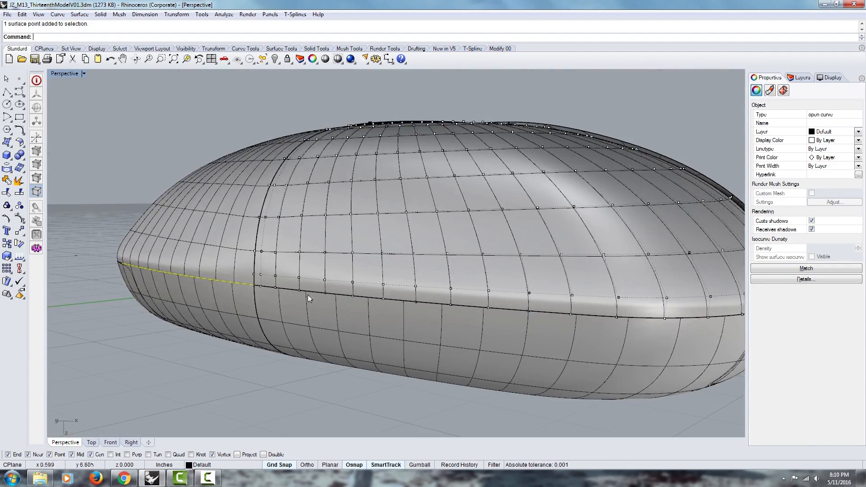
left_click(317, 345)
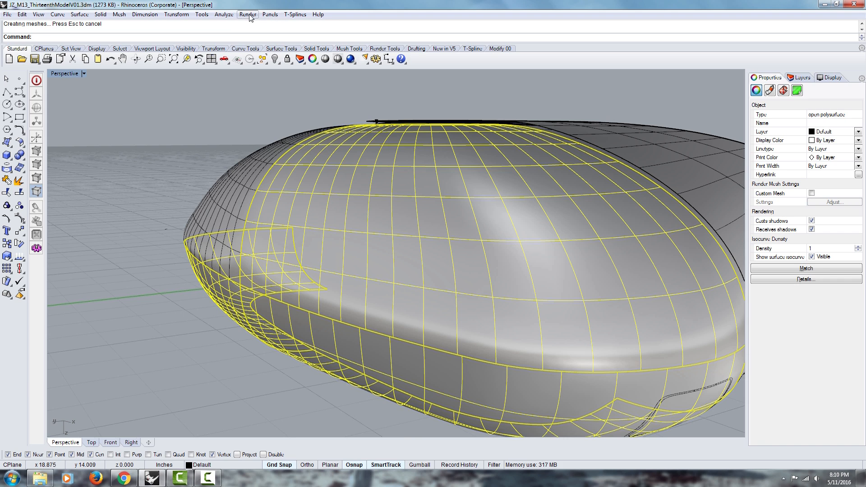
- Run Show Edges from the Analyze menu to reveal naked edges on the joined hull
left_click(224, 14)
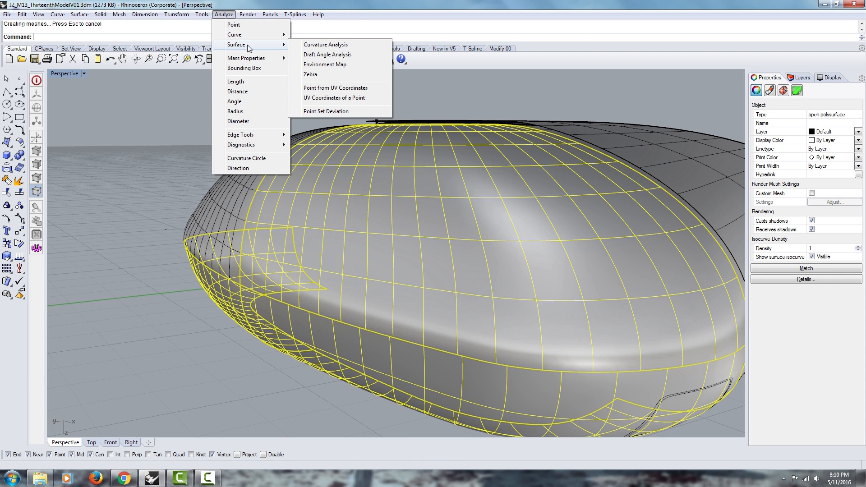
mouse_move(240, 134)
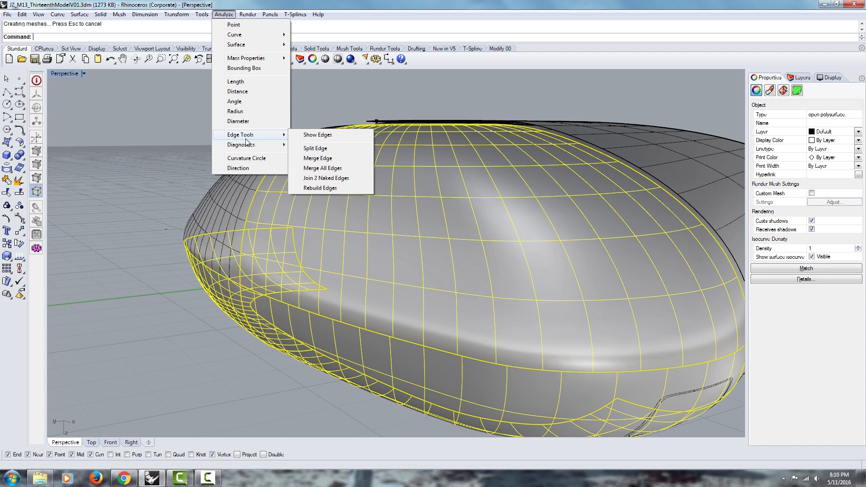
mouse_move(317, 134)
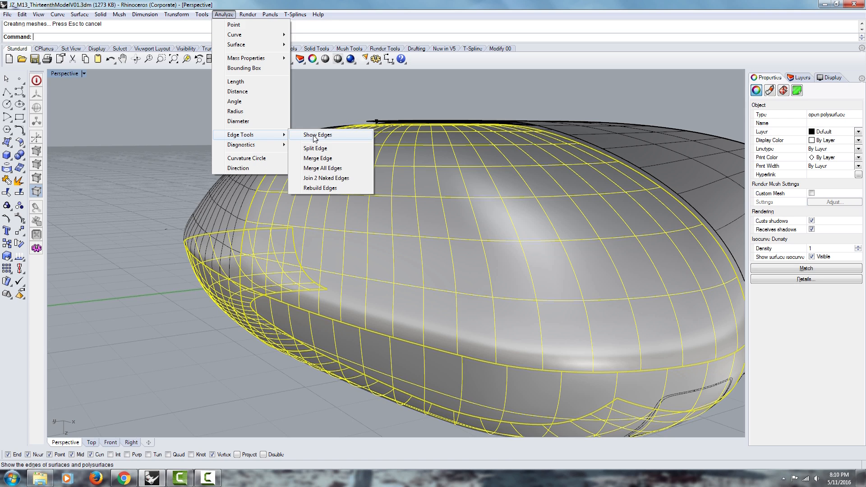
left_click(315, 135)
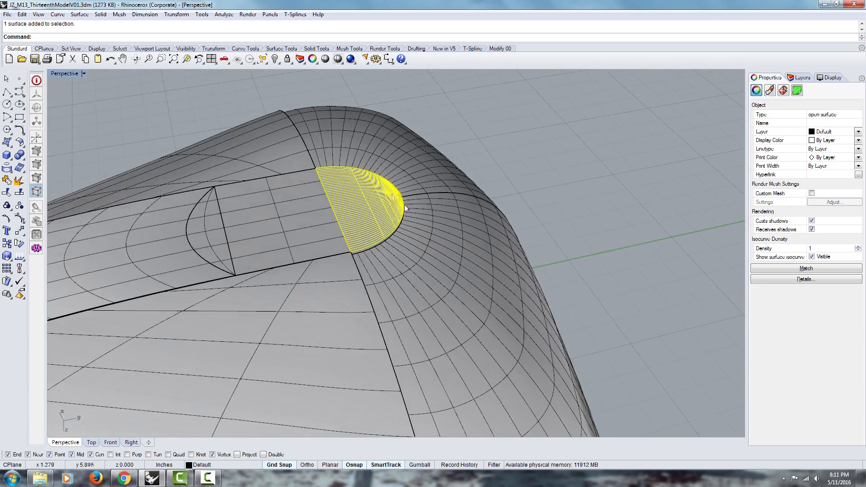
- Orbit to the underside and hide everything except the rounded rim band
left_click_drag(405, 208, 387, 213)
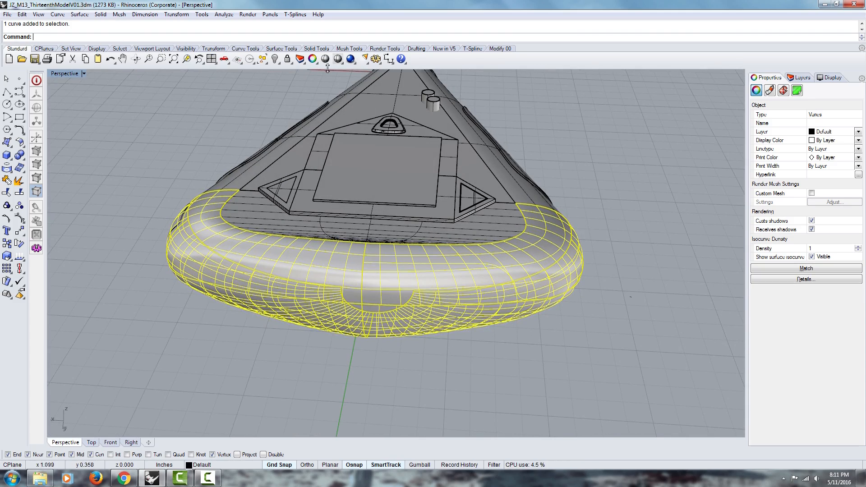
left_click(275, 58)
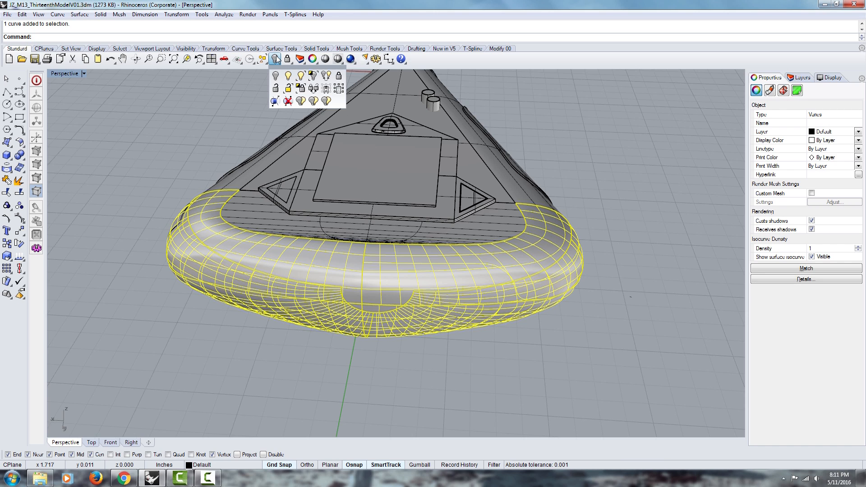
mouse_move(313, 75)
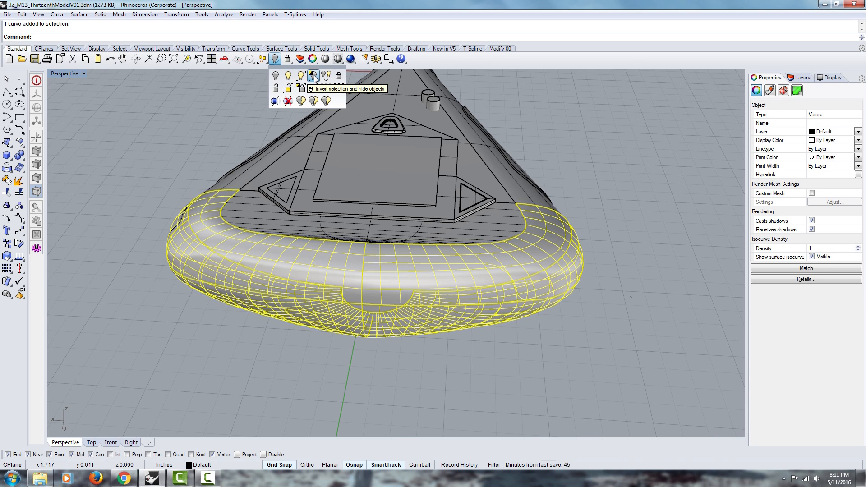